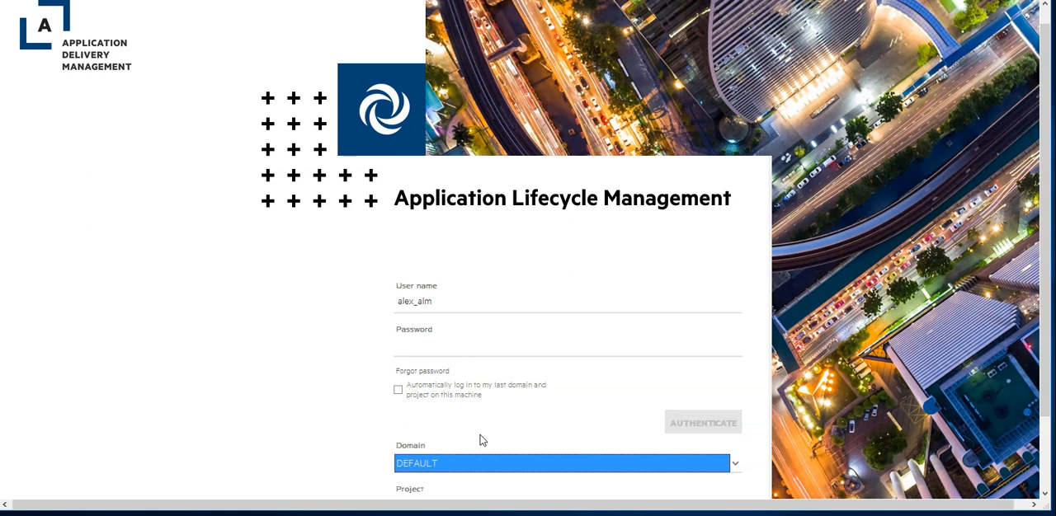
{"action": "mouse_move", "coordinate": [485, 402]}
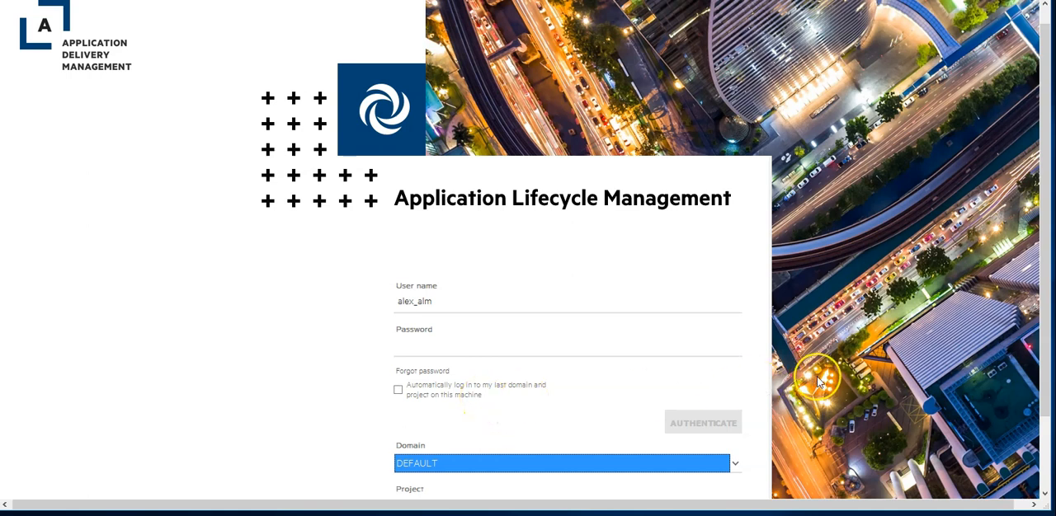
Log in to the ALM_Demo project, landing in the Defects module.
{"action": "scroll", "scroll_direction": "down", "scroll_amount": 3}
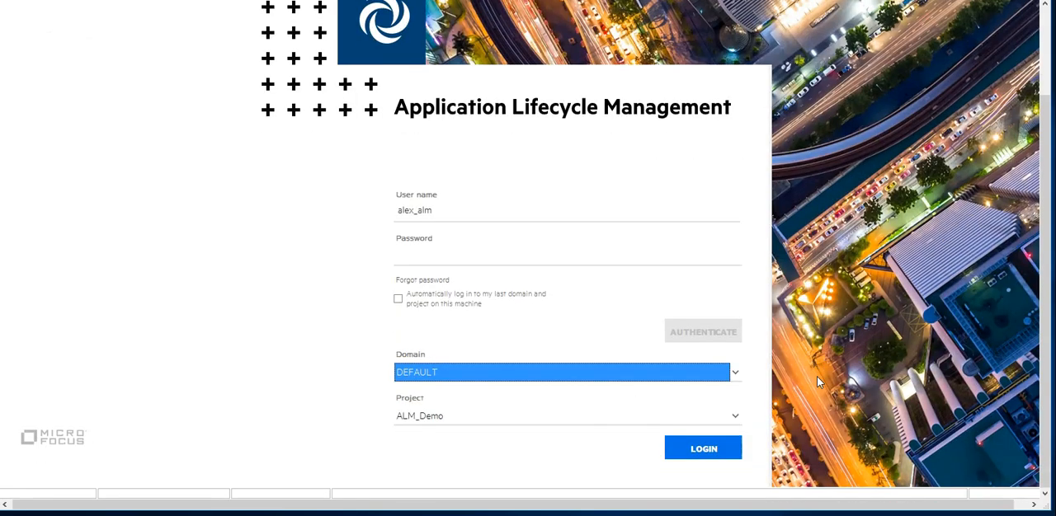
{"action": "left_click", "coordinate": [702, 449]}
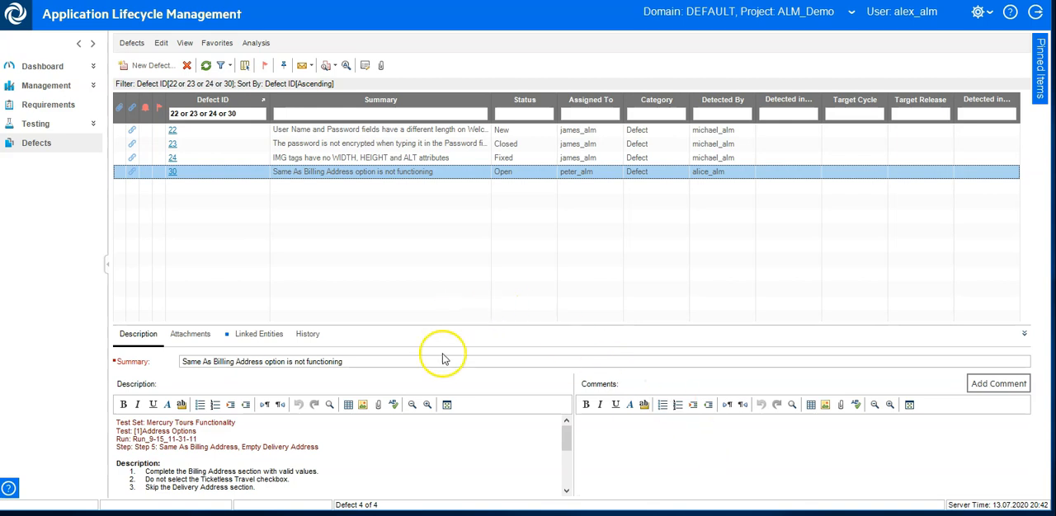
{"action": "mouse_move", "coordinate": [400, 317]}
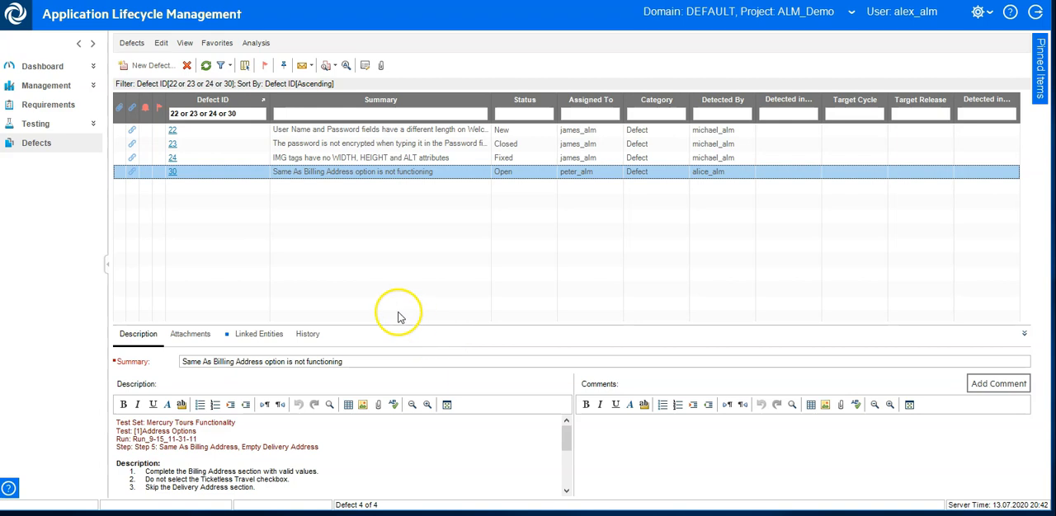
{"action": "double_click", "coordinate": [172, 172]}
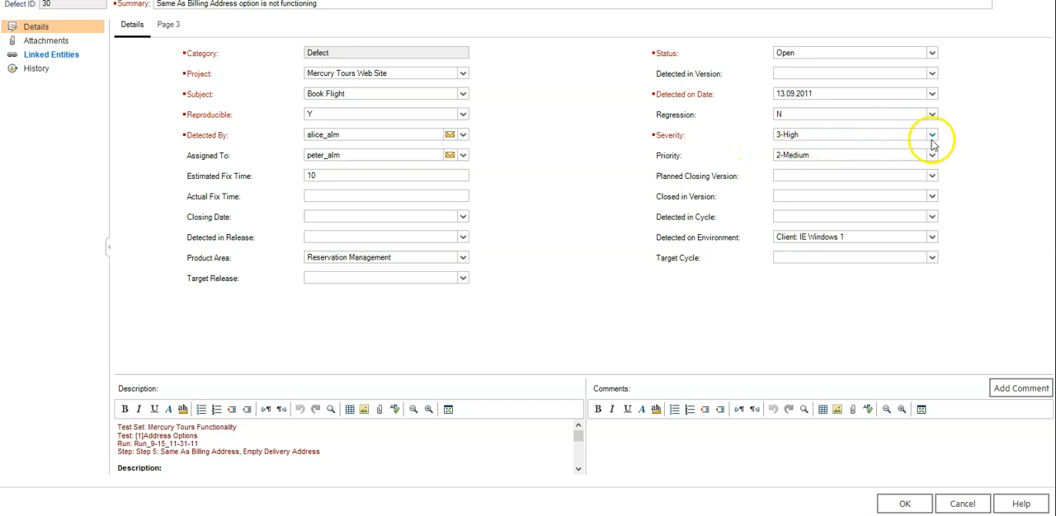
{"action": "left_click", "coordinate": [931, 136]}
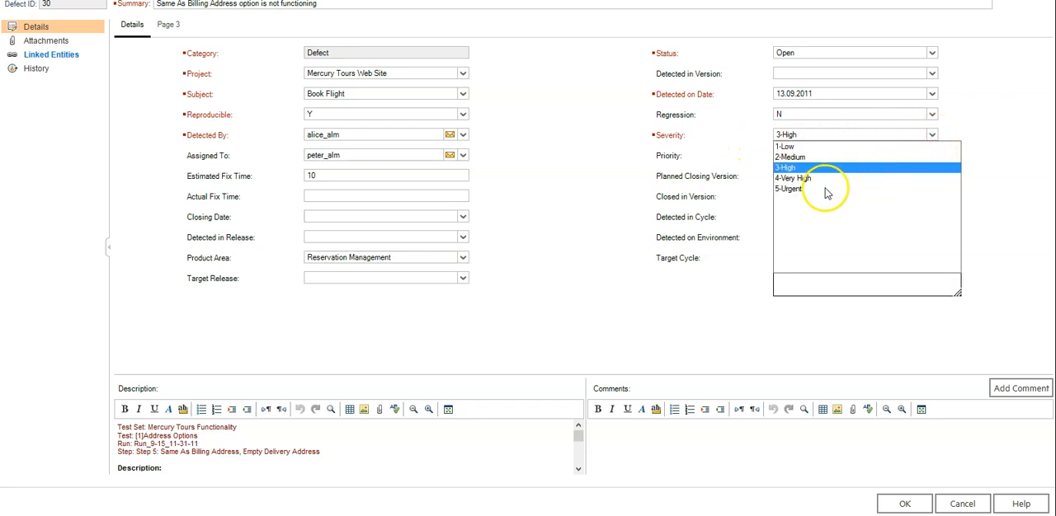
{"action": "mouse_move", "coordinate": [796, 193]}
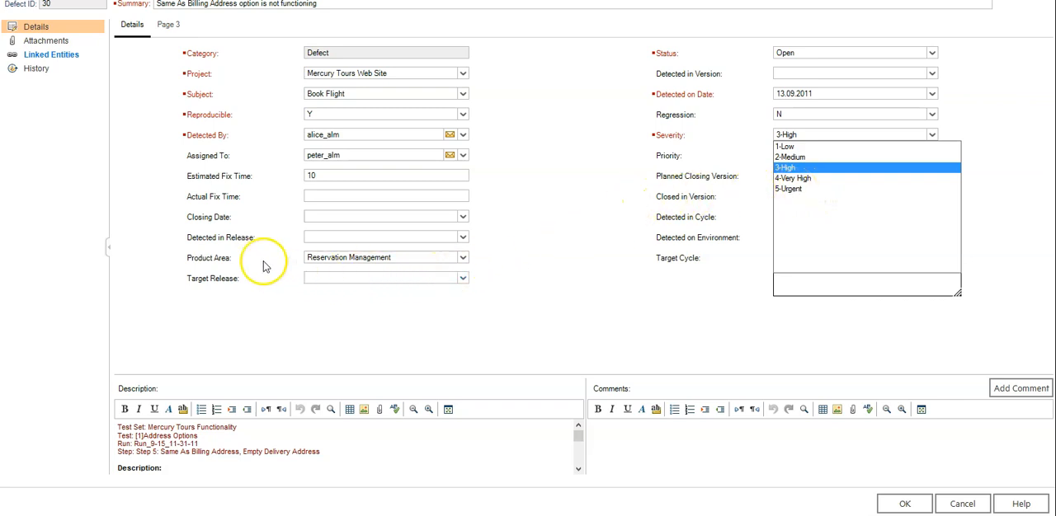
{"action": "mouse_move", "coordinate": [228, 264]}
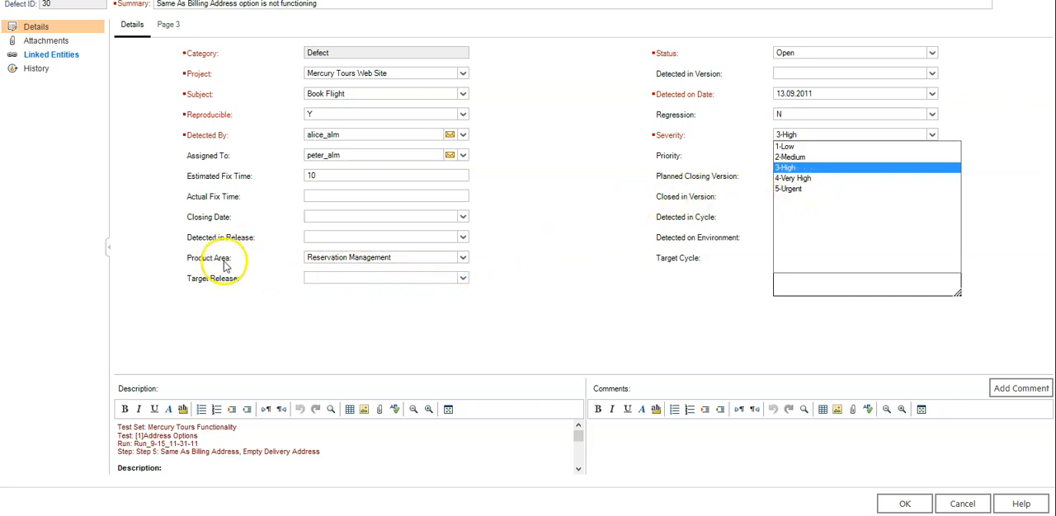
{"action": "mouse_move", "coordinate": [653, 258]}
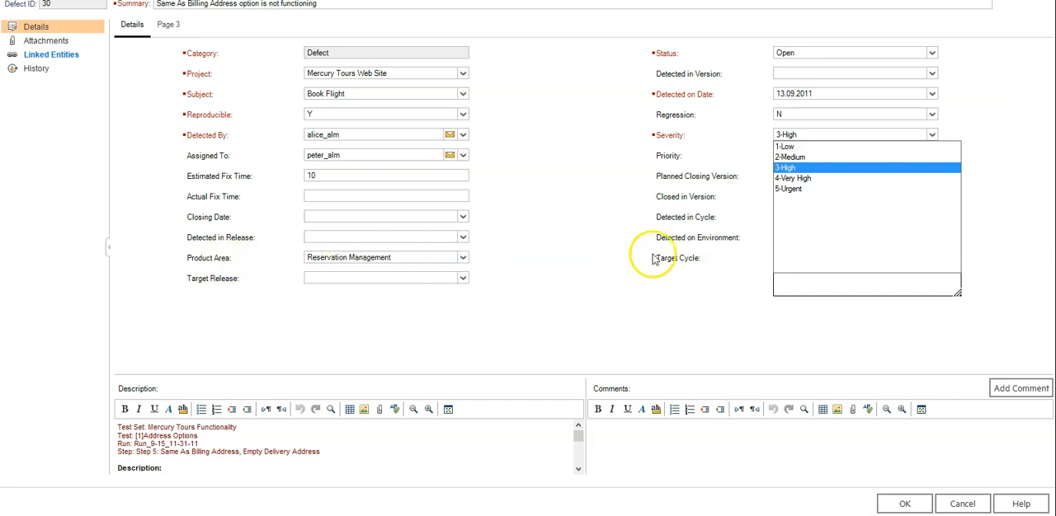
{"action": "mouse_move", "coordinate": [800, 195]}
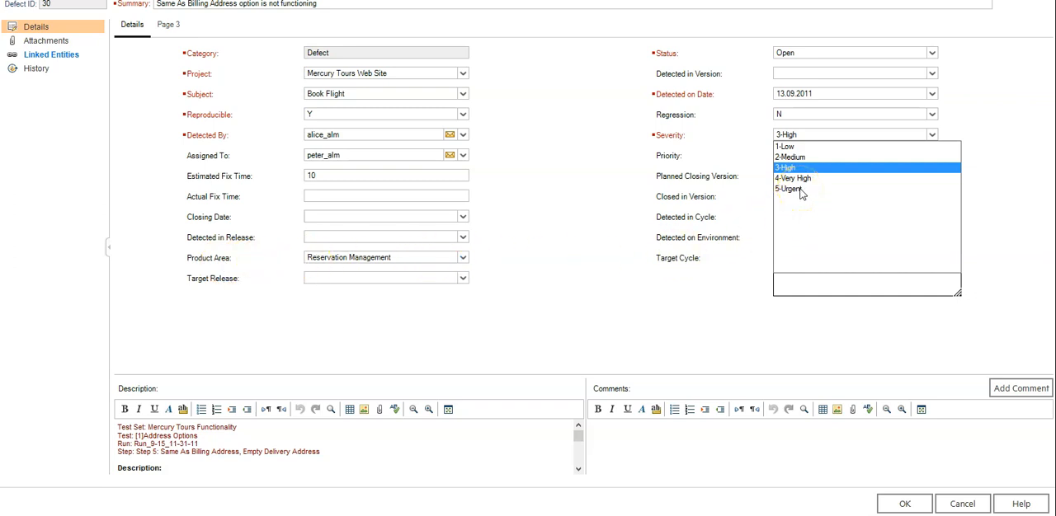
{"action": "left_click", "coordinate": [787, 190]}
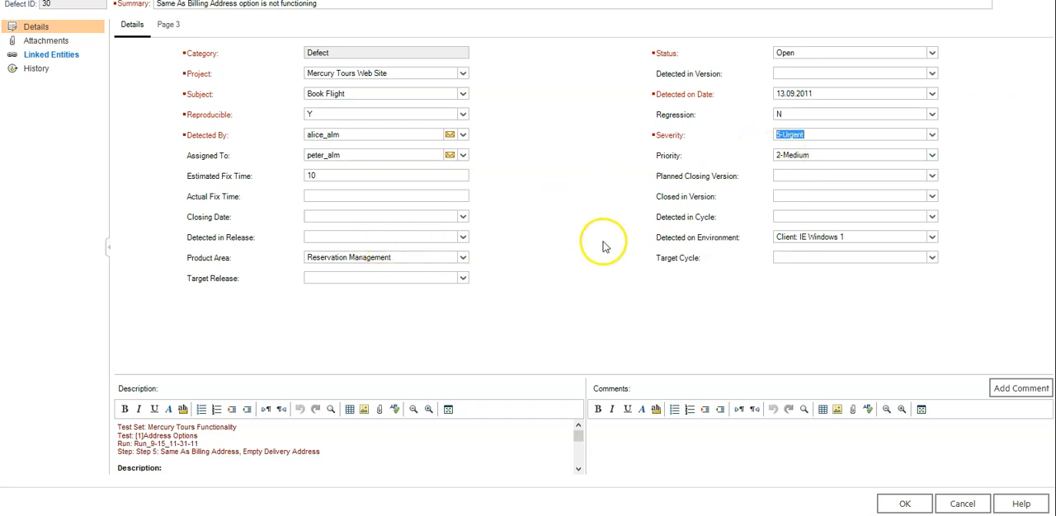
{"action": "mouse_move", "coordinate": [206, 256]}
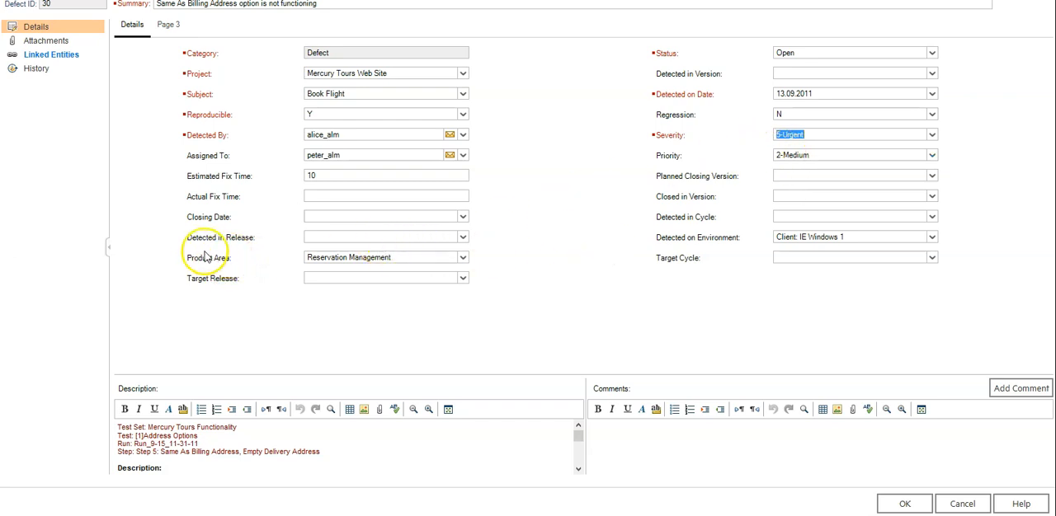
{"action": "mouse_move", "coordinate": [231, 262]}
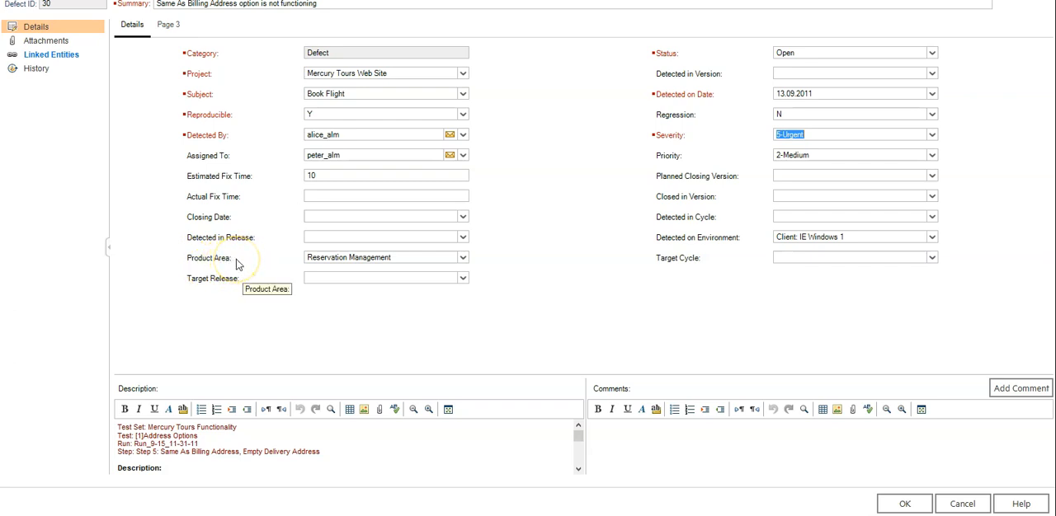
{"action": "mouse_move", "coordinate": [964, 505]}
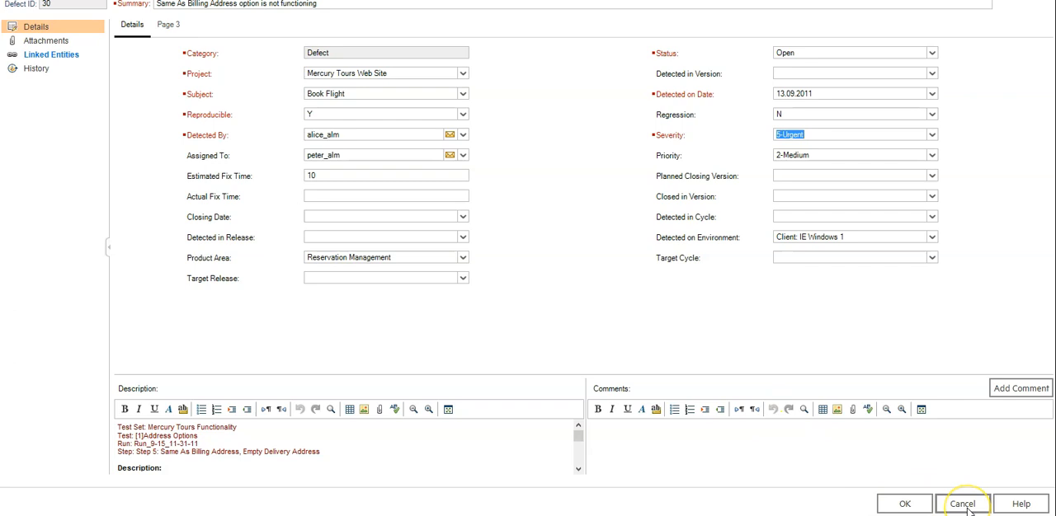
{"action": "left_click", "coordinate": [964, 505]}
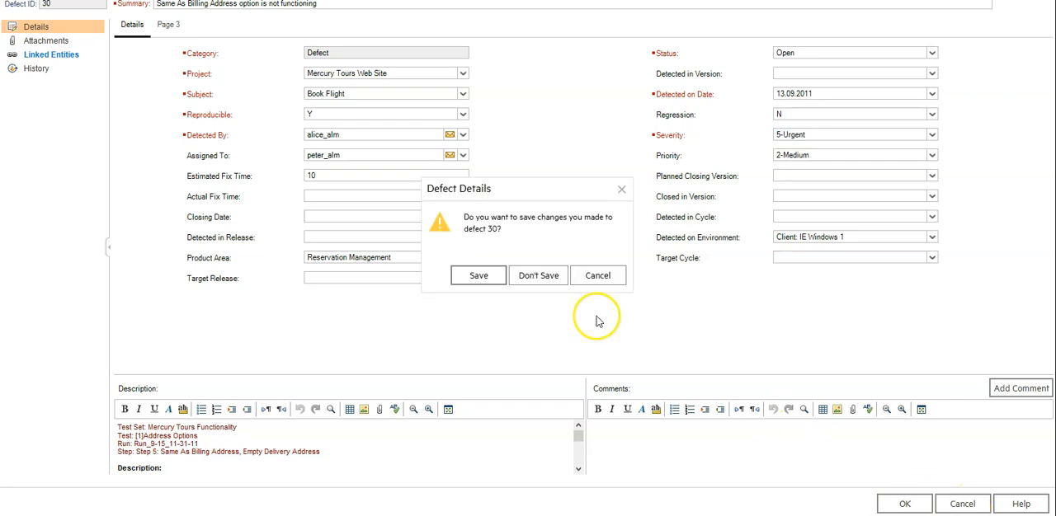
{"action": "left_click", "coordinate": [538, 274]}
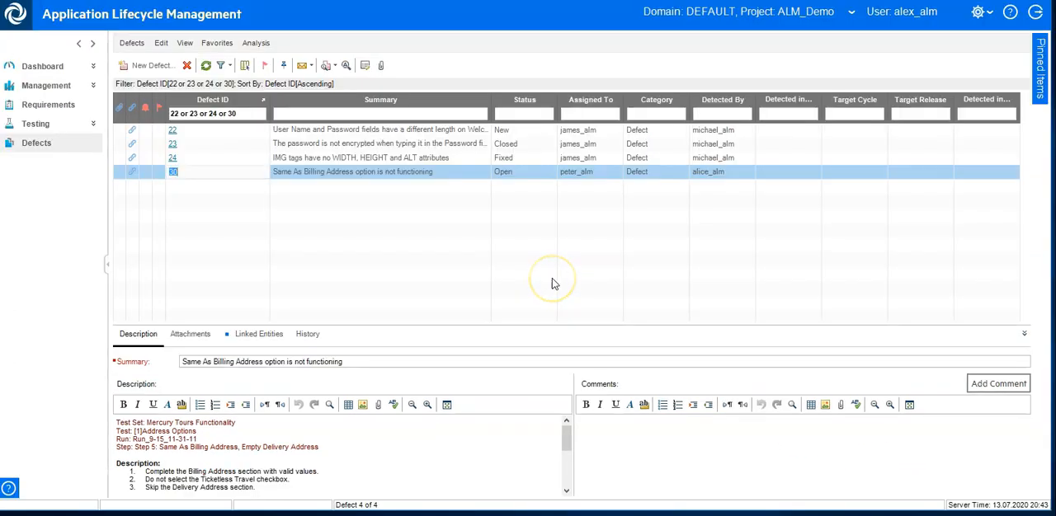
Go to Project Customization > Workflow and launch the Script Editor.
{"action": "left_click", "coordinate": [980, 12]}
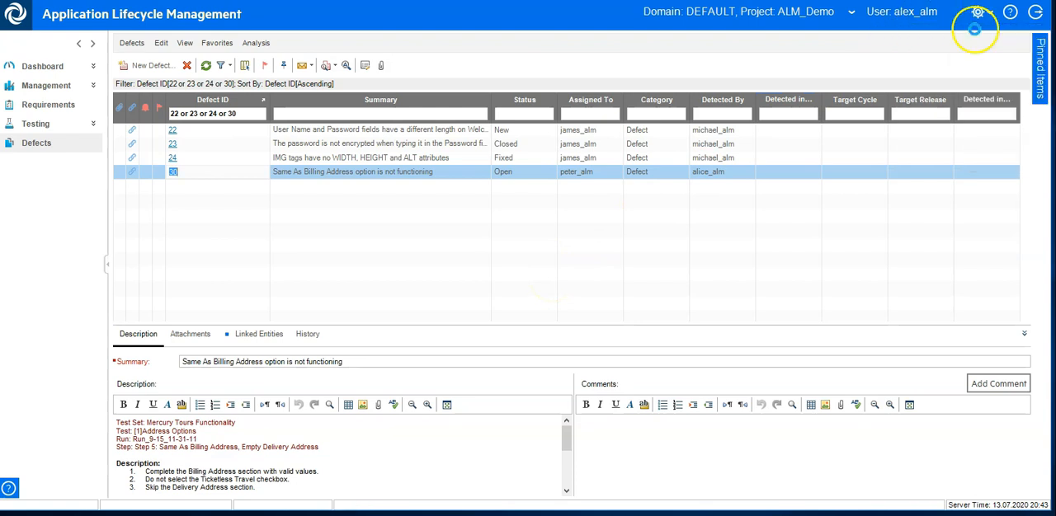
{"action": "left_click", "coordinate": [977, 12]}
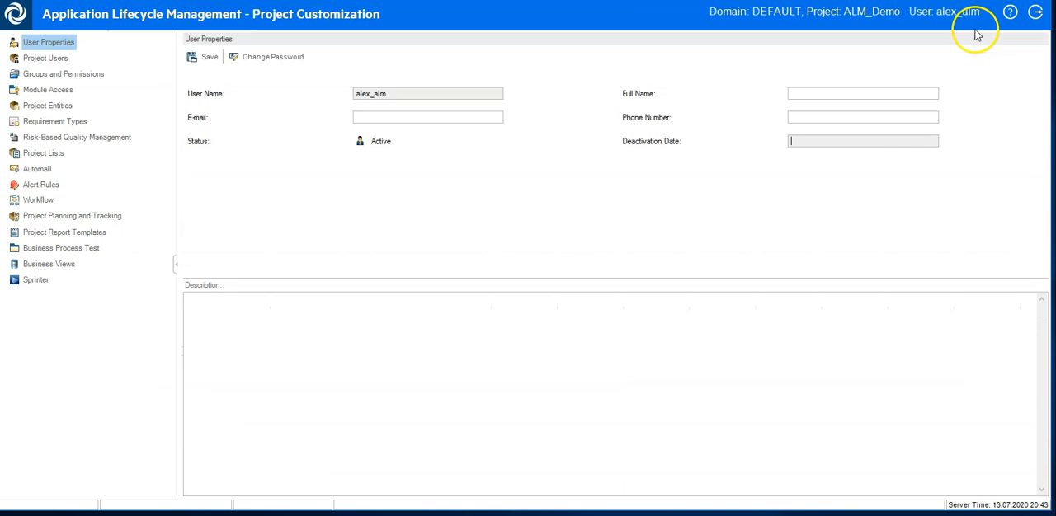
{"action": "left_click", "coordinate": [38, 200]}
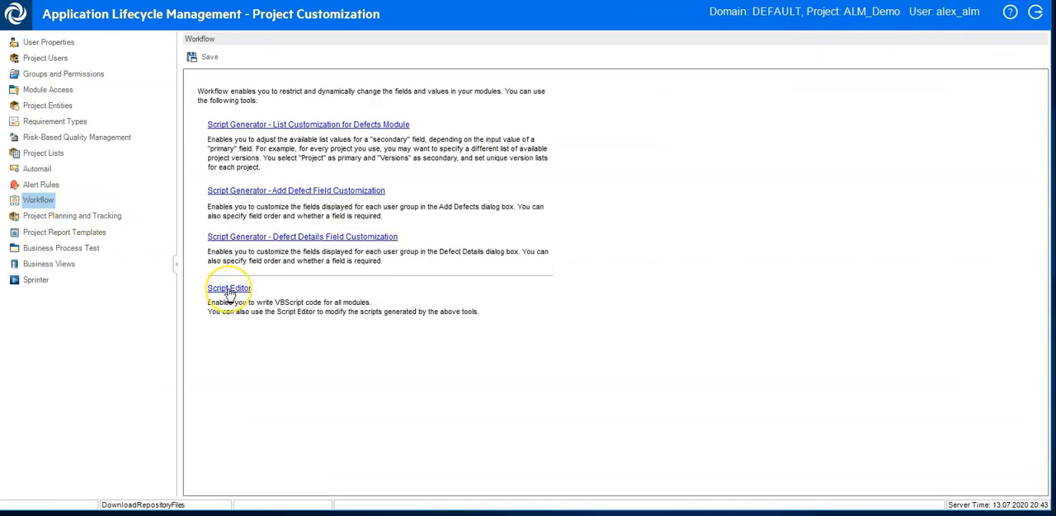
{"action": "left_click", "coordinate": [228, 287]}
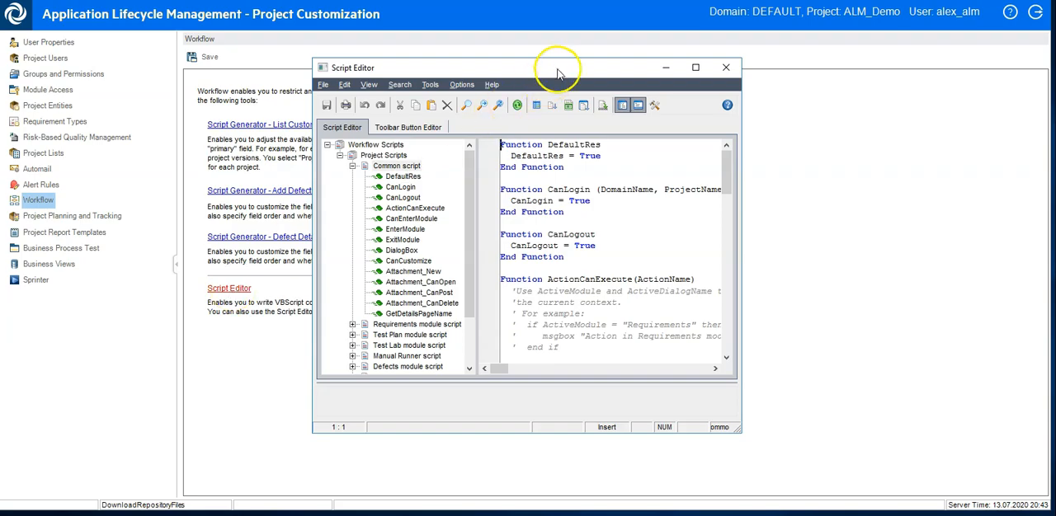
Maximize the Script Editor and show the Defects module's Bug_FieldChange code.
{"action": "left_click", "coordinate": [696, 66]}
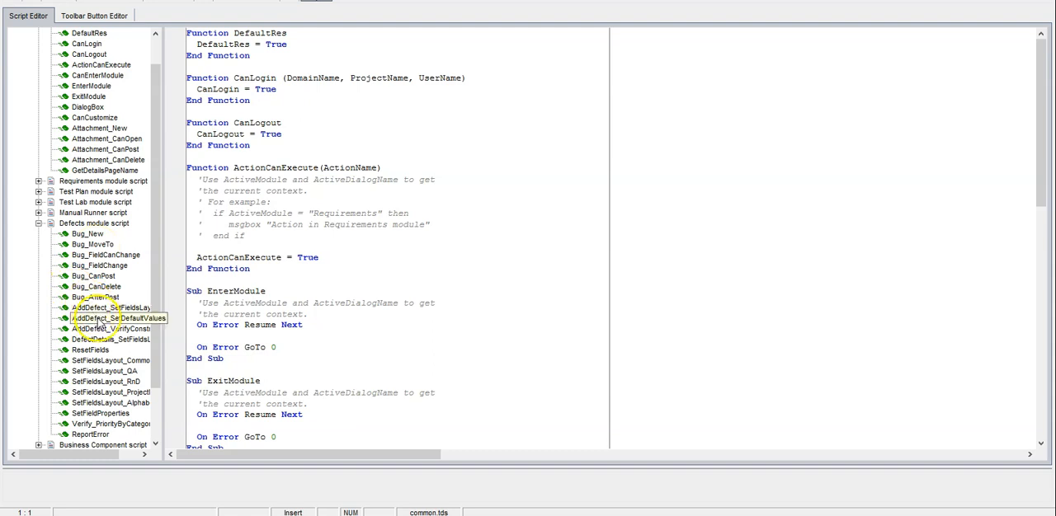
{"action": "left_click", "coordinate": [101, 266]}
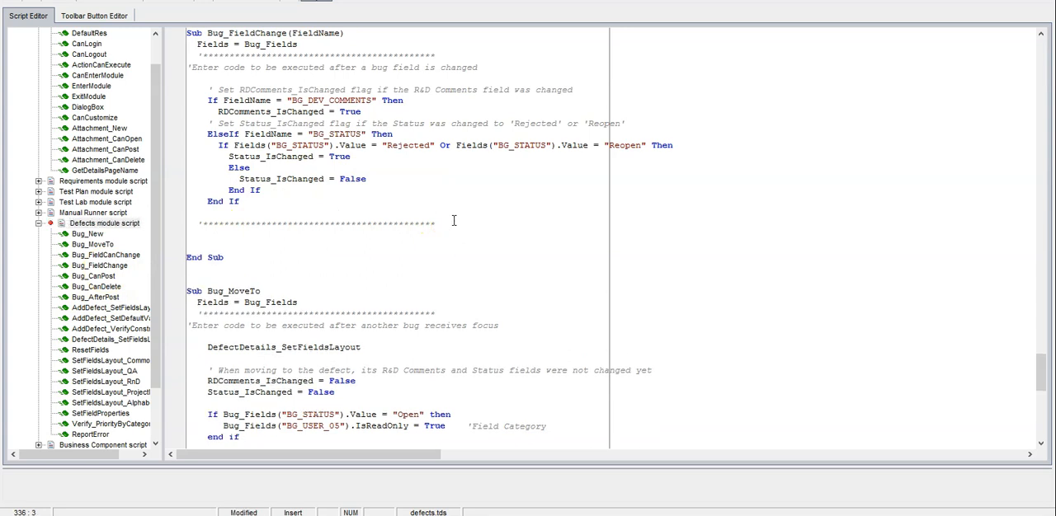
Write the condition: If Bug_Fields("BG_SEVERITY").Value="5-Urgent" ... end if.
{"action": "type", "text": "If"}
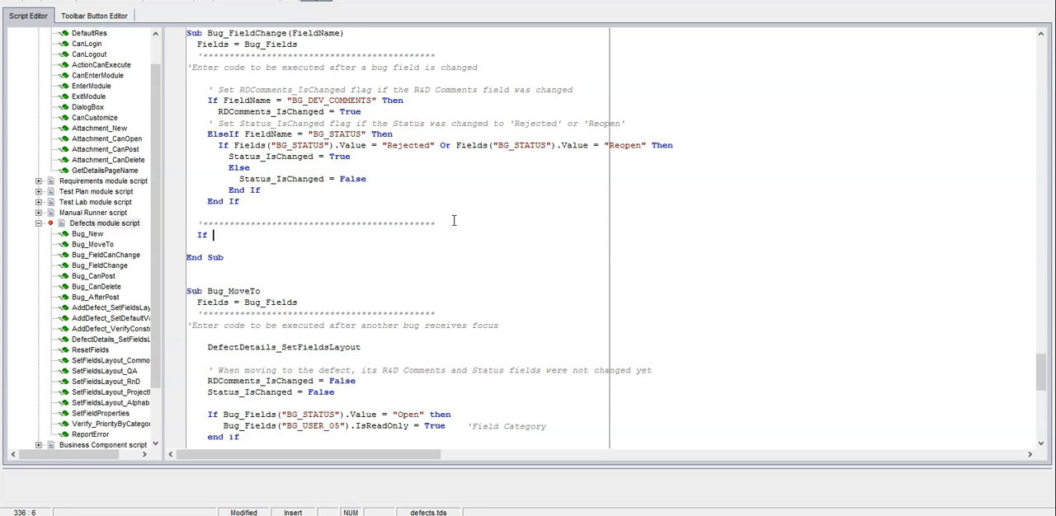
{"action": "type", "text": "Bug_Fields("}
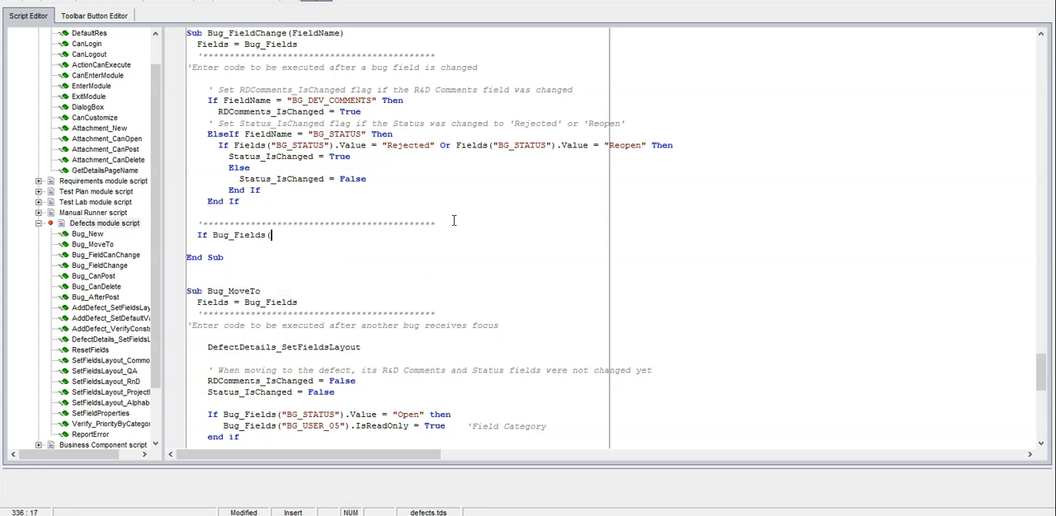
{"action": "type", "text": "BG_"}
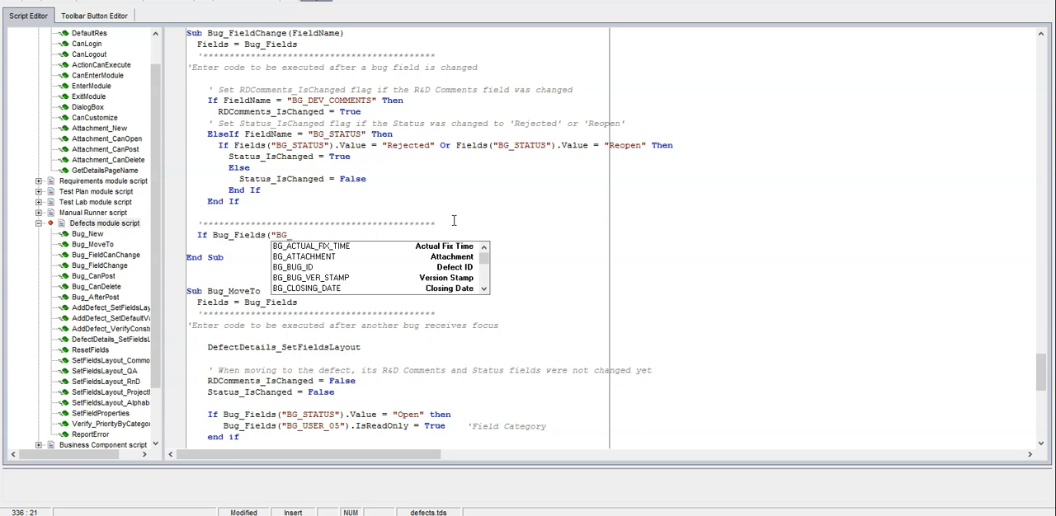
{"action": "type", "text": "SEVERITY"}
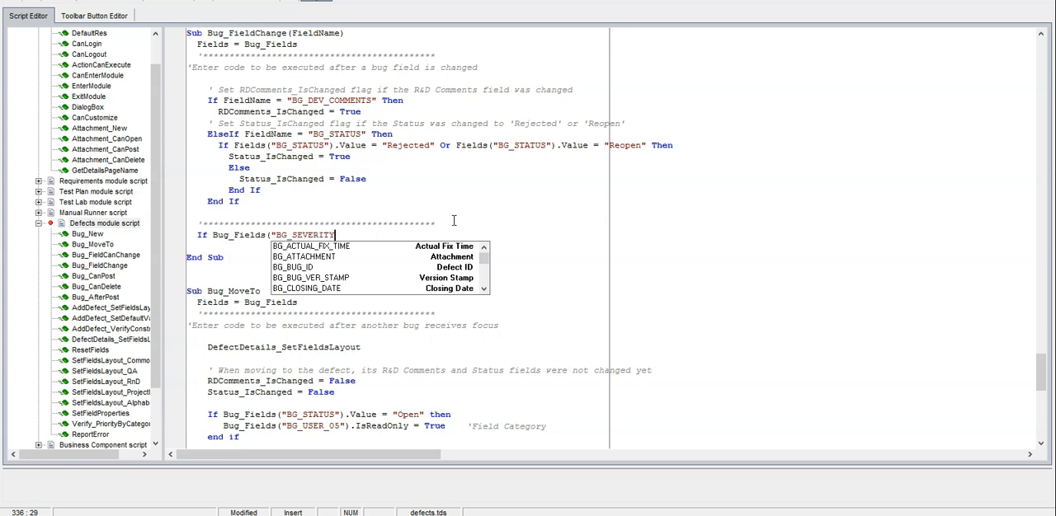
{"action": "type", "text": ")"}
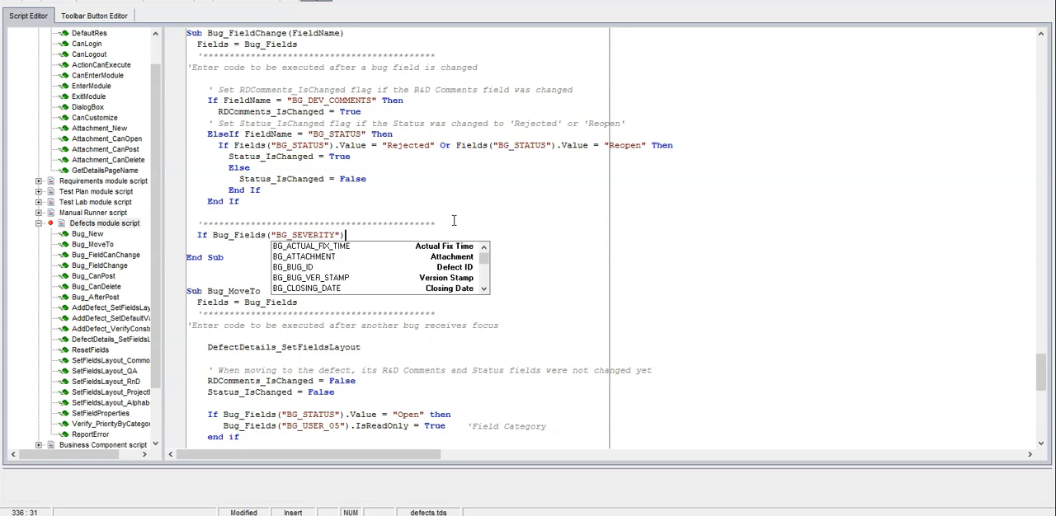
{"action": "type", "text": ".val"}
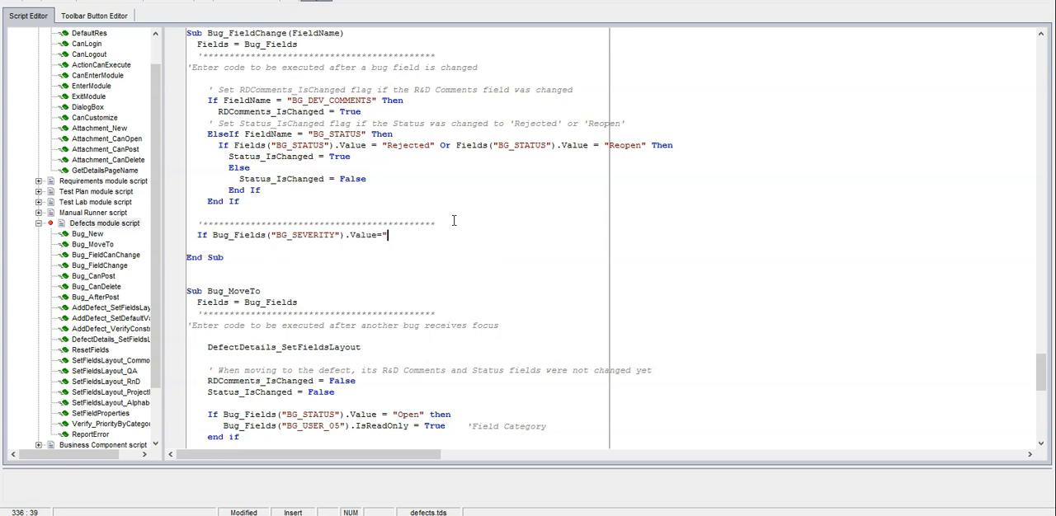
{"action": "type", "text": "5-Urgent\" then"}
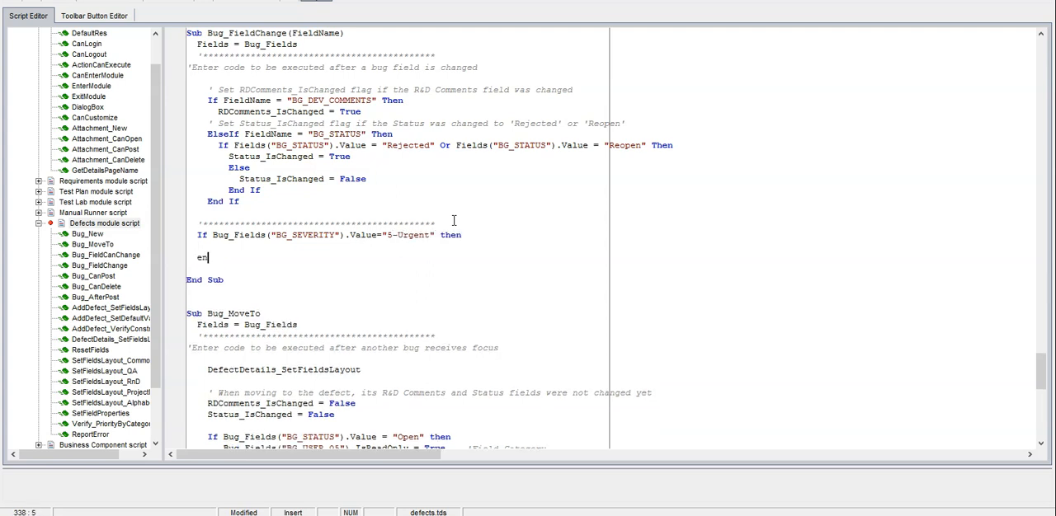
{"action": "type", "text": "d if"}
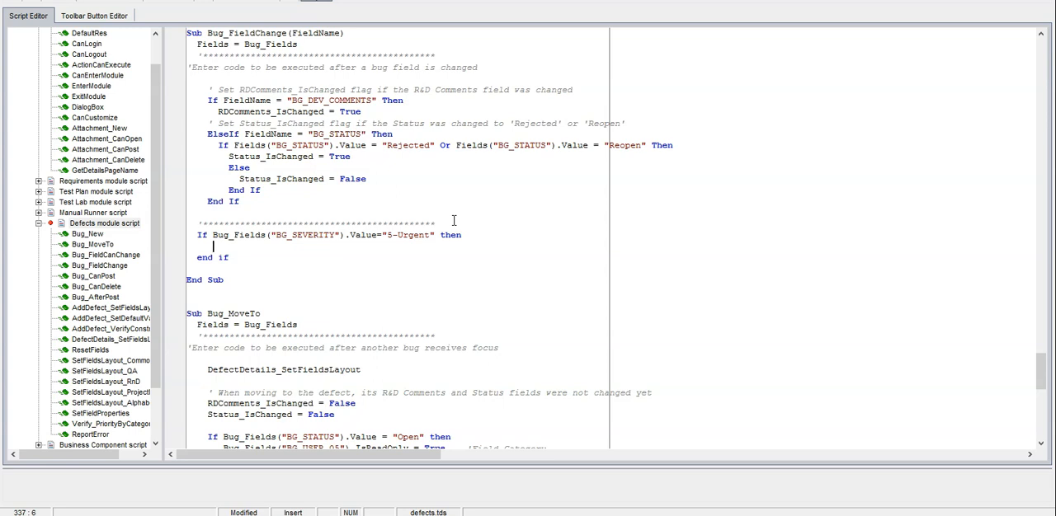
Inside it set Bug_Fields("BG_USER_01").IsRequired=True.
{"action": "type", "text": "Bug_Fields(\"BG_USER_01"}
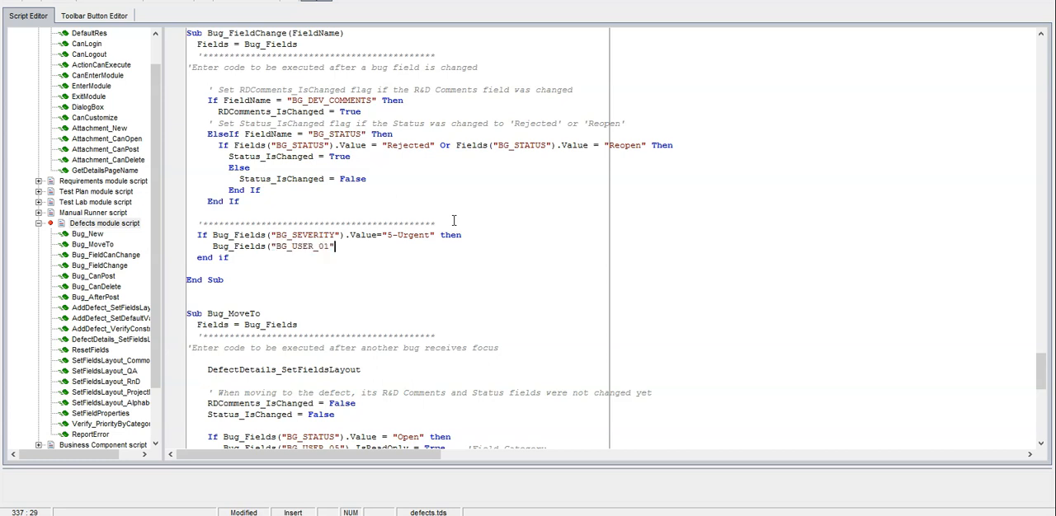
{"action": "type", "text": "."}
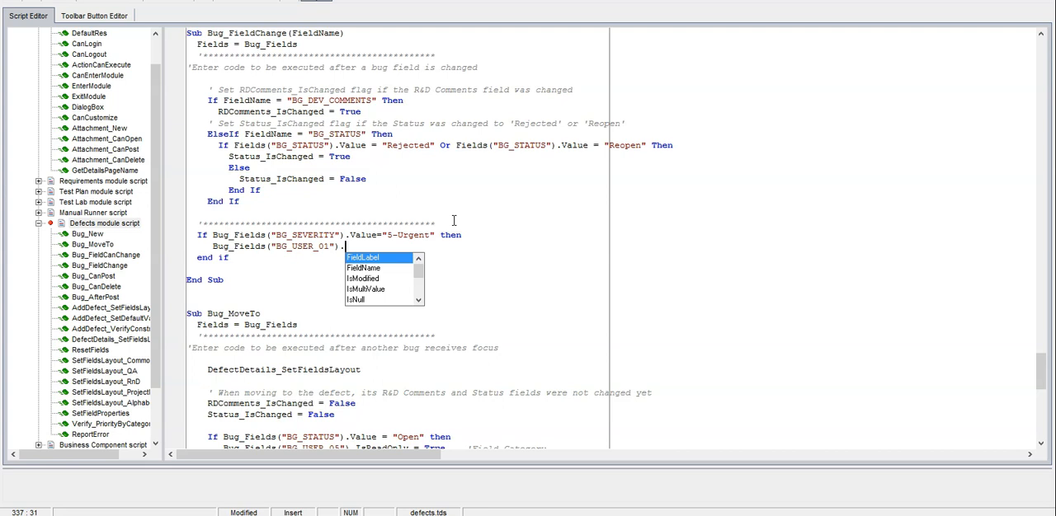
{"action": "type", "text": "IsRequired"}
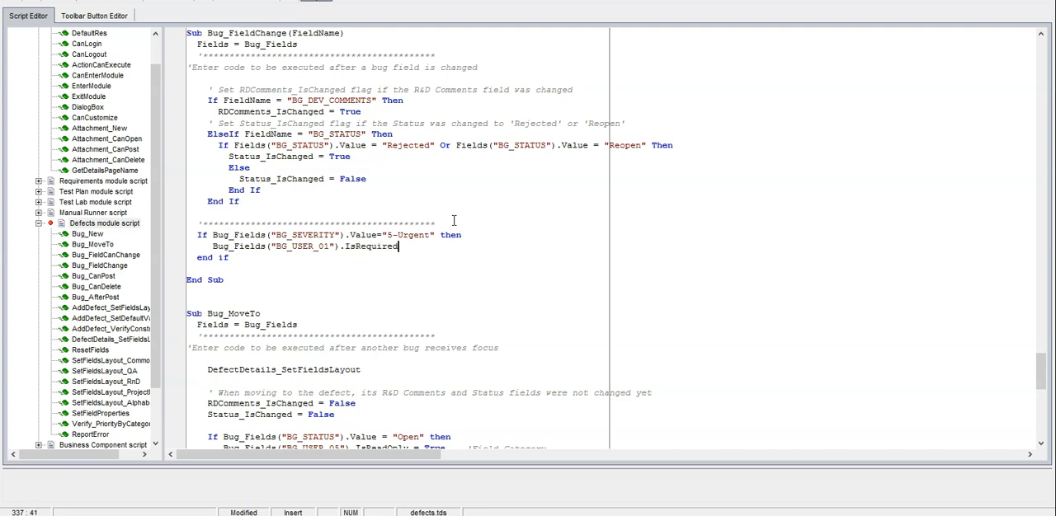
{"action": "type", "text": "=TRue"}
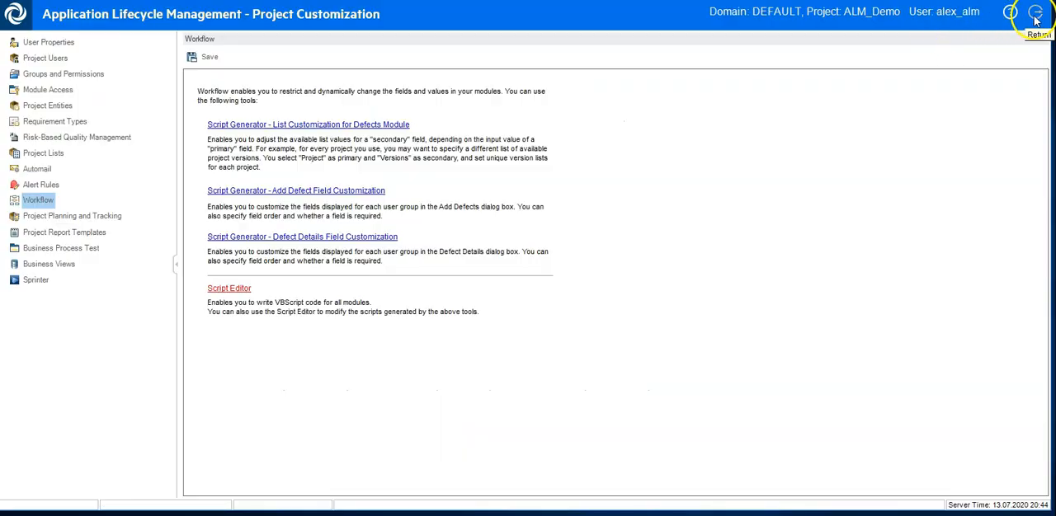
Return to the project applying changes as a Minor Change, then open defect 30's details.
{"action": "left_click", "coordinate": [205, 56]}
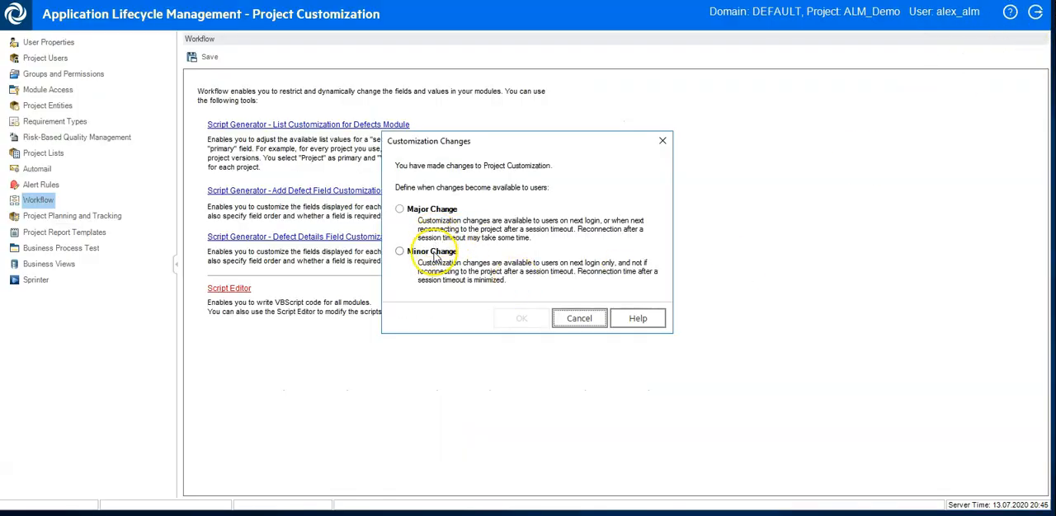
{"action": "left_click", "coordinate": [522, 318]}
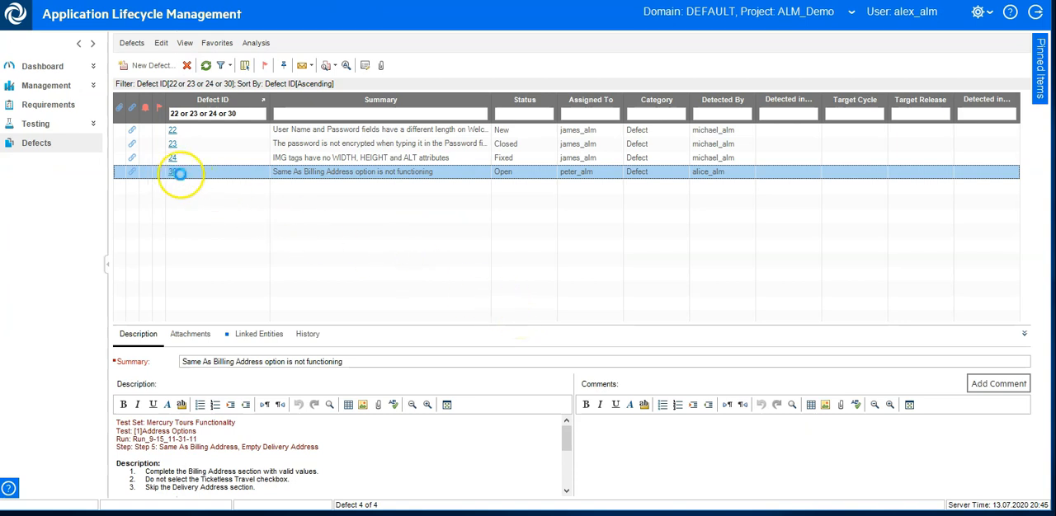
{"action": "double_click", "coordinate": [171, 172]}
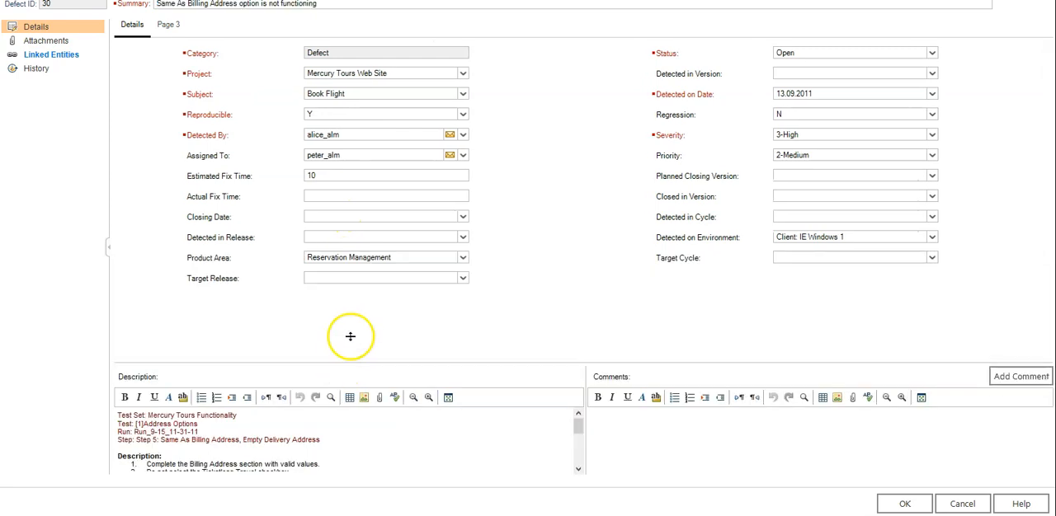
{"action": "mouse_move", "coordinate": [719, 274]}
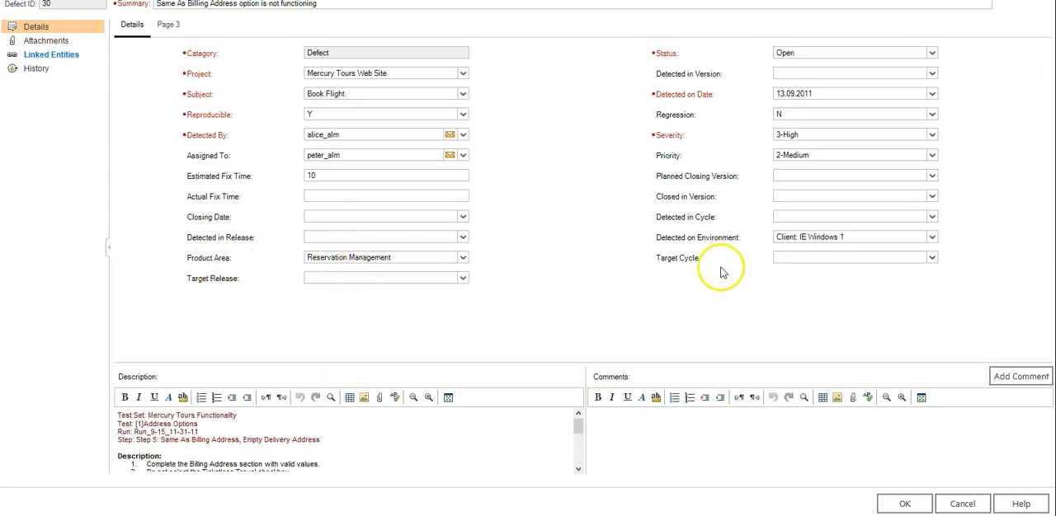
Set Severity to 5-Urgent to see Product Area become required, then revert to 3-High.
{"action": "left_click", "coordinate": [931, 136]}
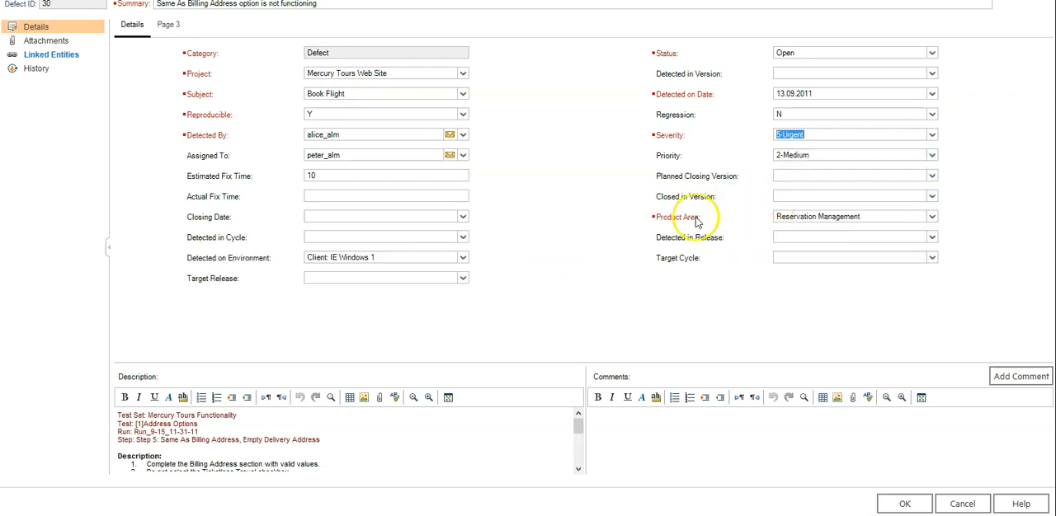
{"action": "mouse_move", "coordinate": [708, 230]}
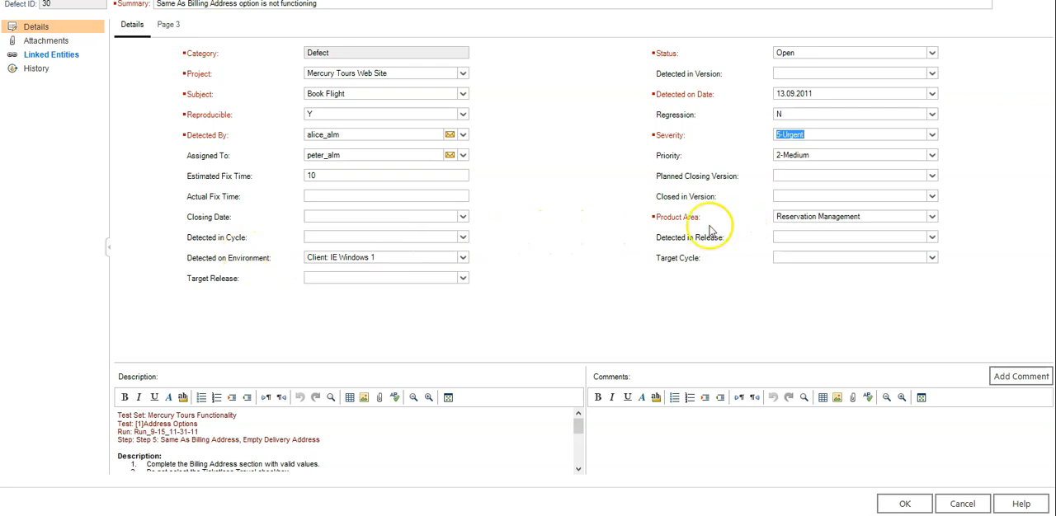
{"action": "mouse_move", "coordinate": [720, 223]}
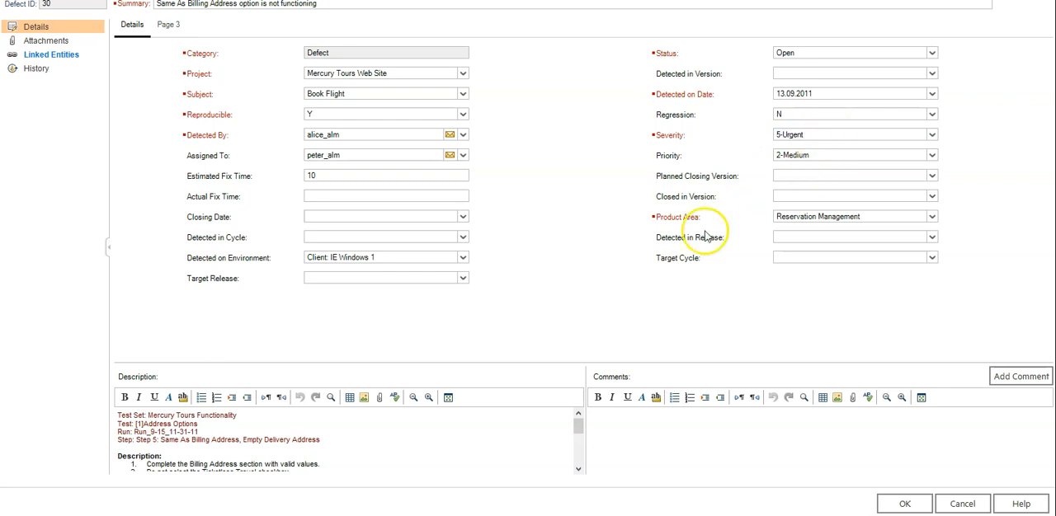
{"action": "mouse_move", "coordinate": [693, 223]}
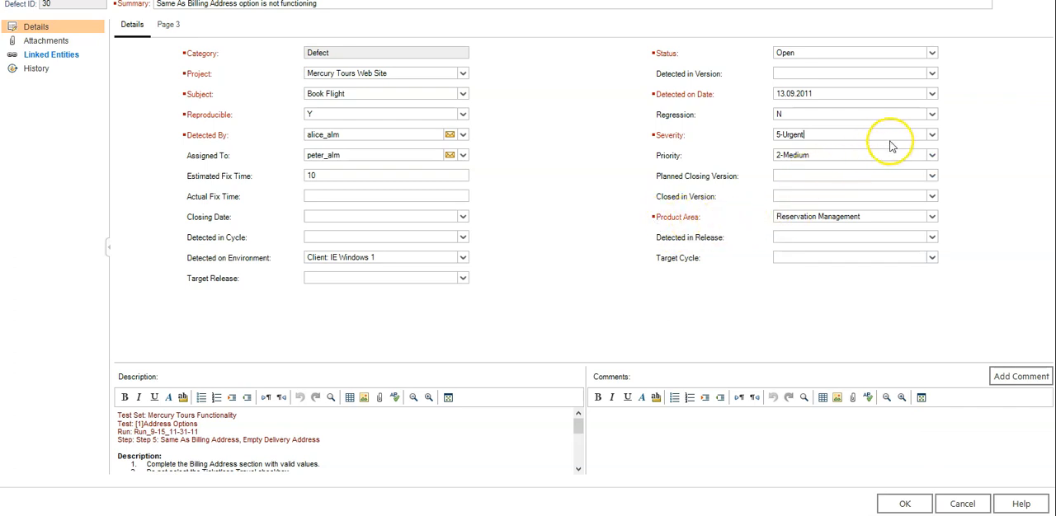
{"action": "left_click", "coordinate": [930, 135]}
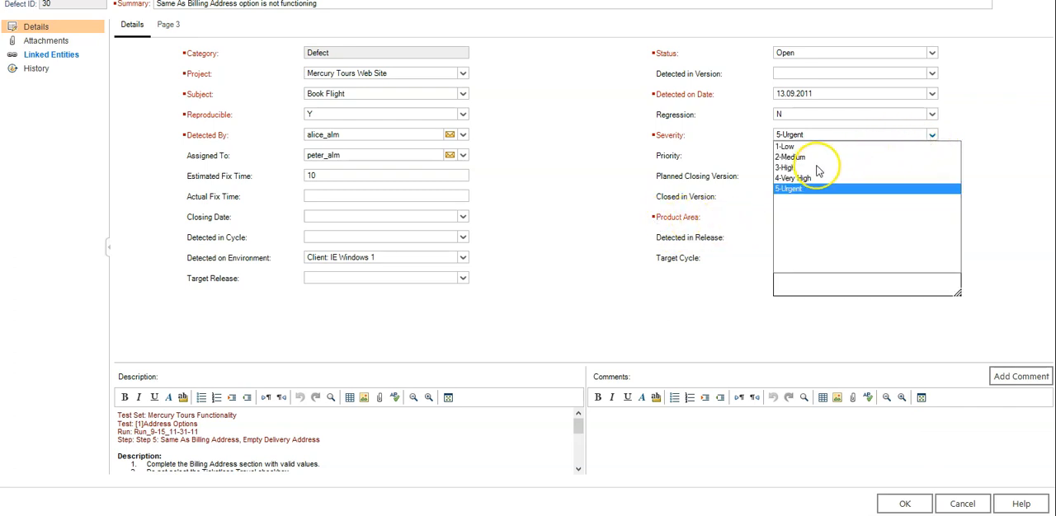
{"action": "left_click", "coordinate": [785, 168]}
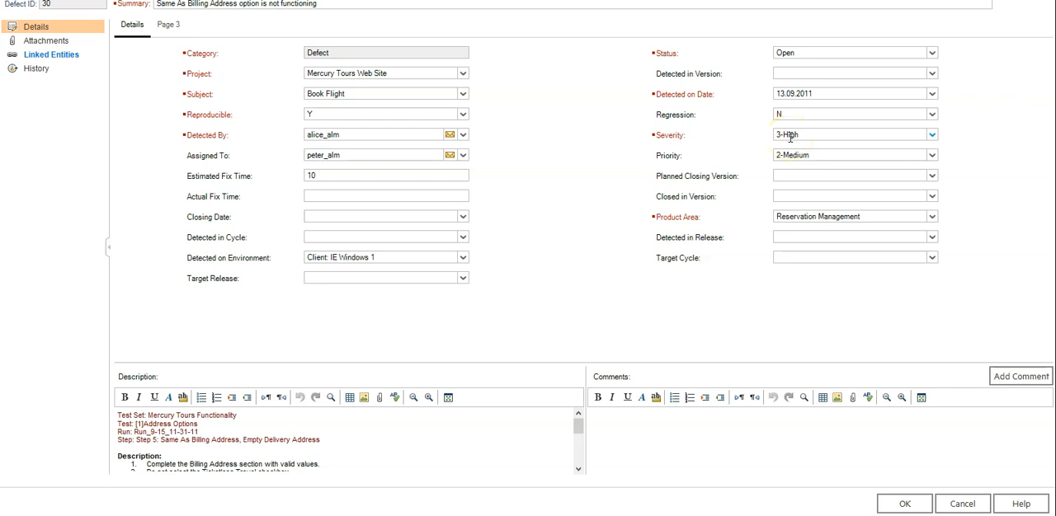
{"action": "left_click", "coordinate": [850, 195]}
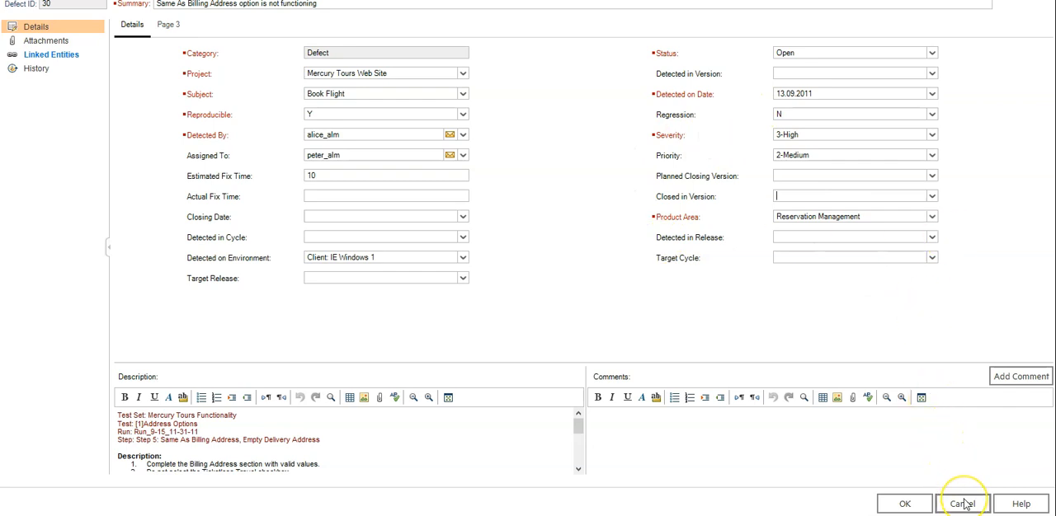
{"action": "left_click", "coordinate": [964, 505]}
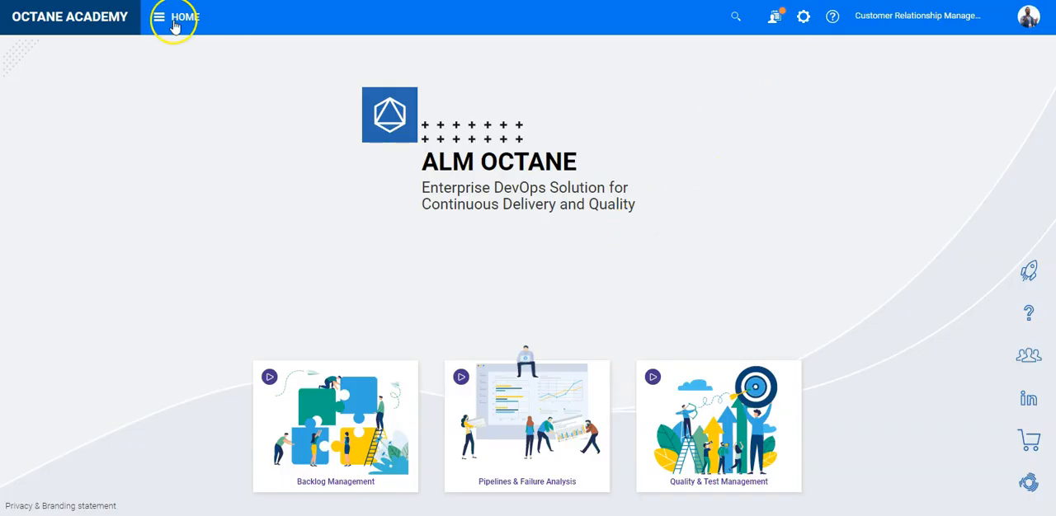
{"action": "left_click", "coordinate": [158, 16]}
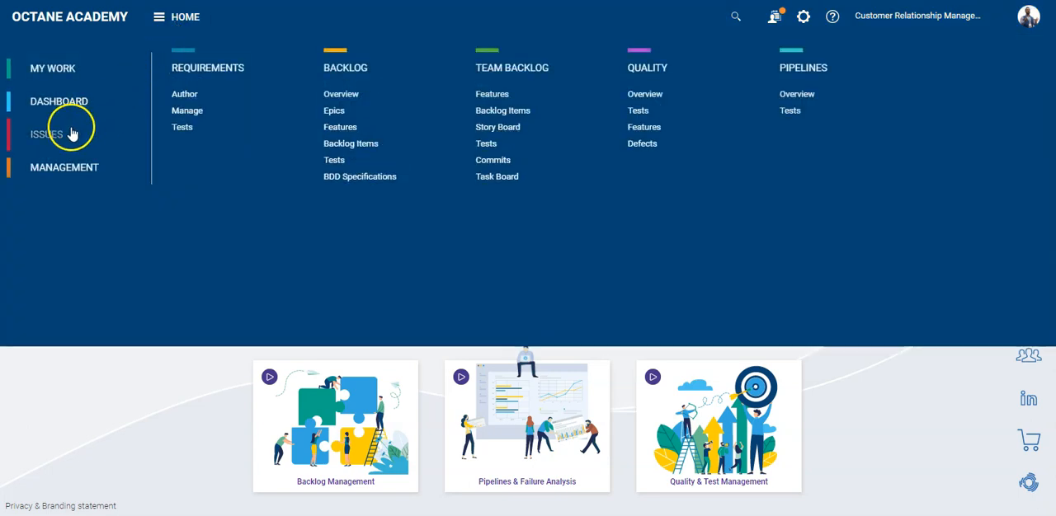
{"action": "left_click", "coordinate": [46, 133]}
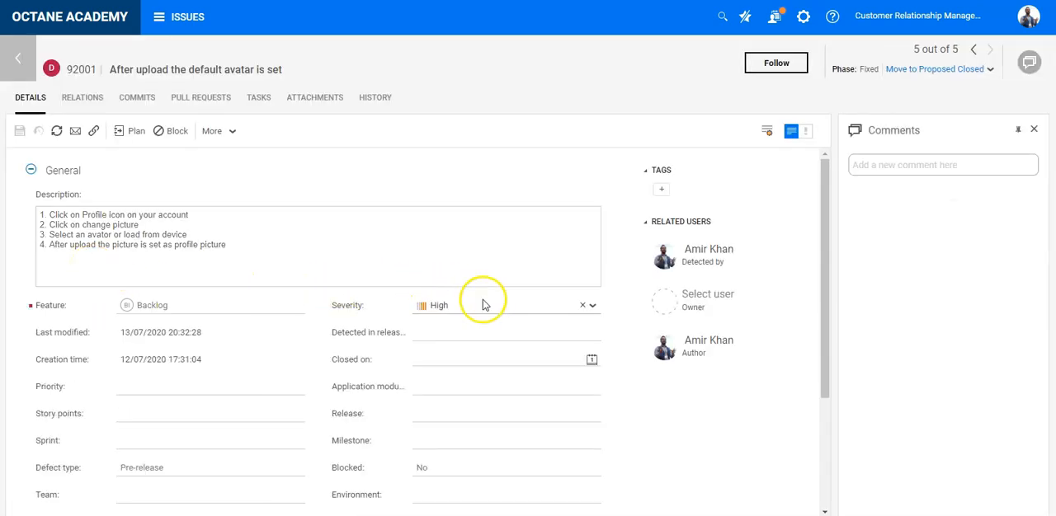
{"action": "left_click", "coordinate": [507, 305]}
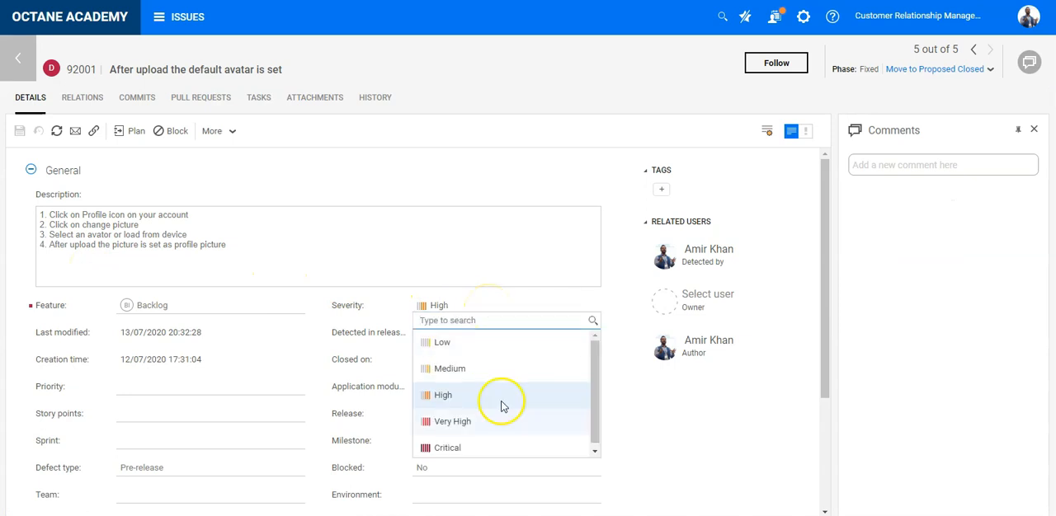
{"action": "scroll", "scroll_direction": "down", "scroll_amount": 3}
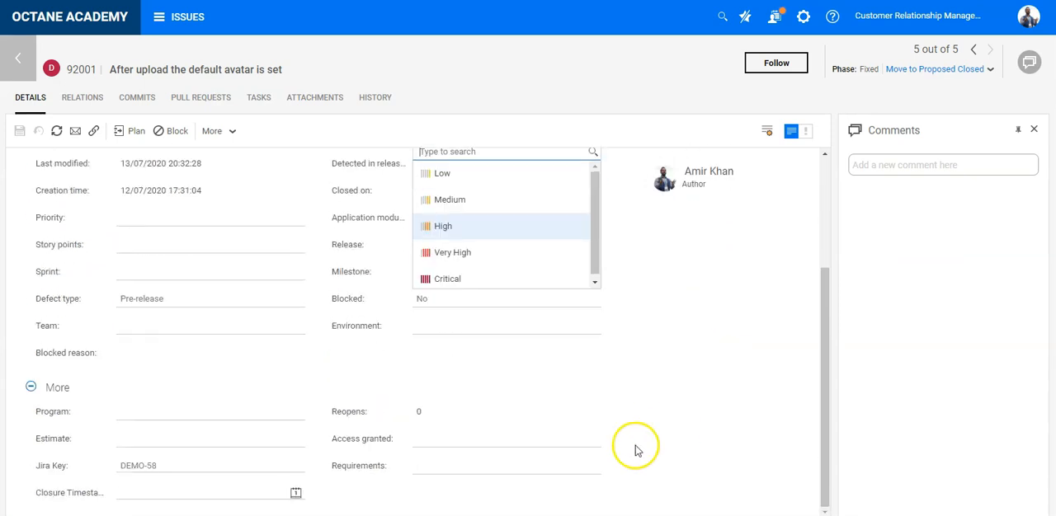
{"action": "mouse_move", "coordinate": [52, 419]}
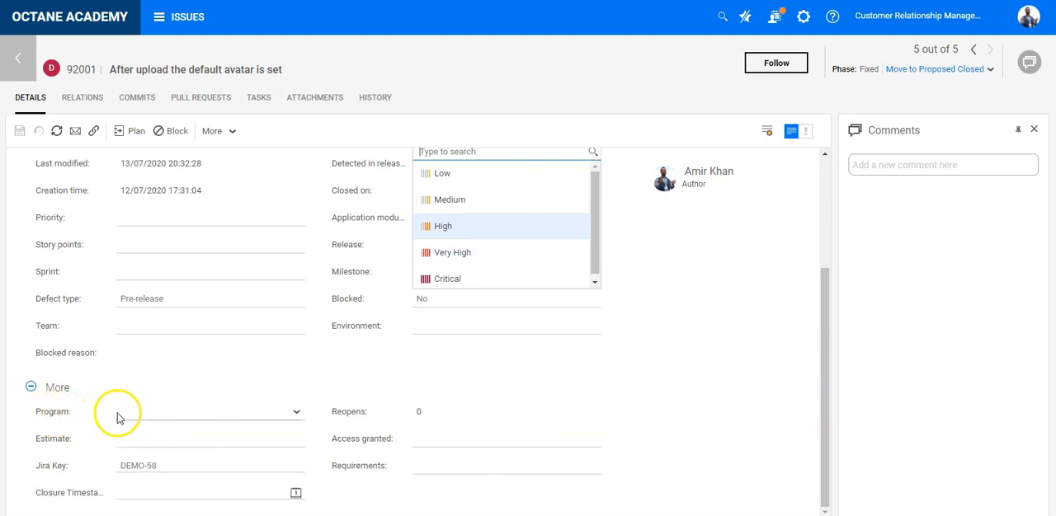
{"action": "mouse_move", "coordinate": [505, 279]}
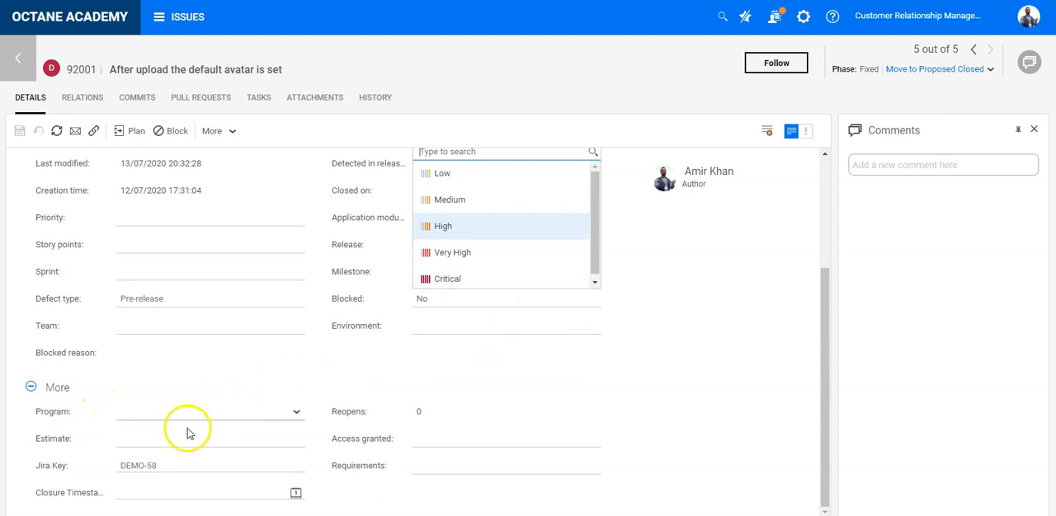
{"action": "mouse_move", "coordinate": [696, 393]}
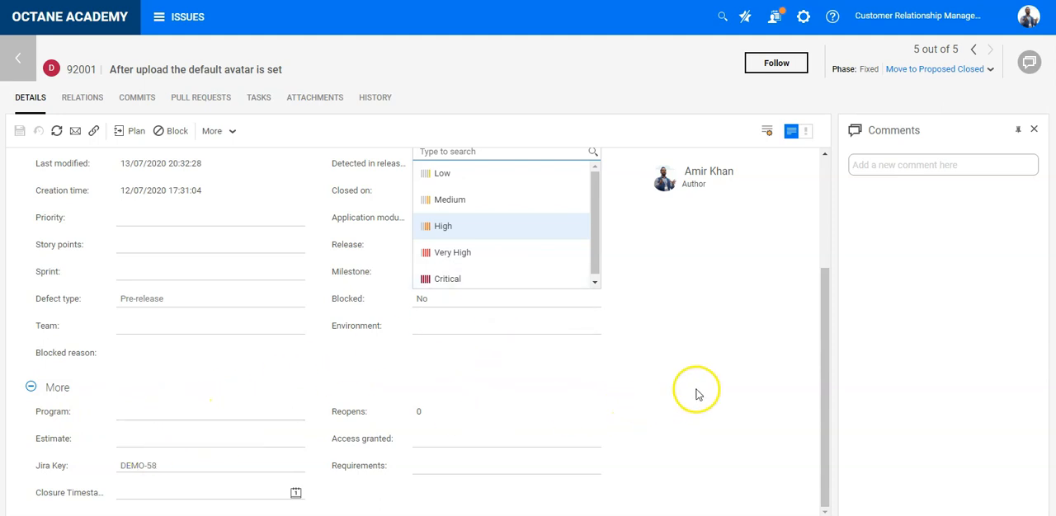
{"action": "left_click", "coordinate": [802, 16]}
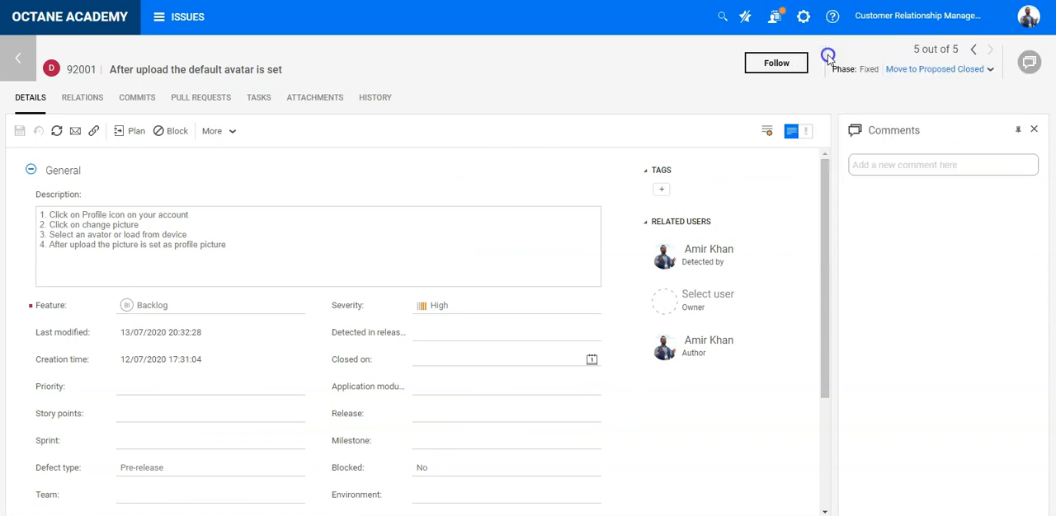
Add a Defect business rule with action Make required on field Program.
{"action": "left_click", "coordinate": [802, 16]}
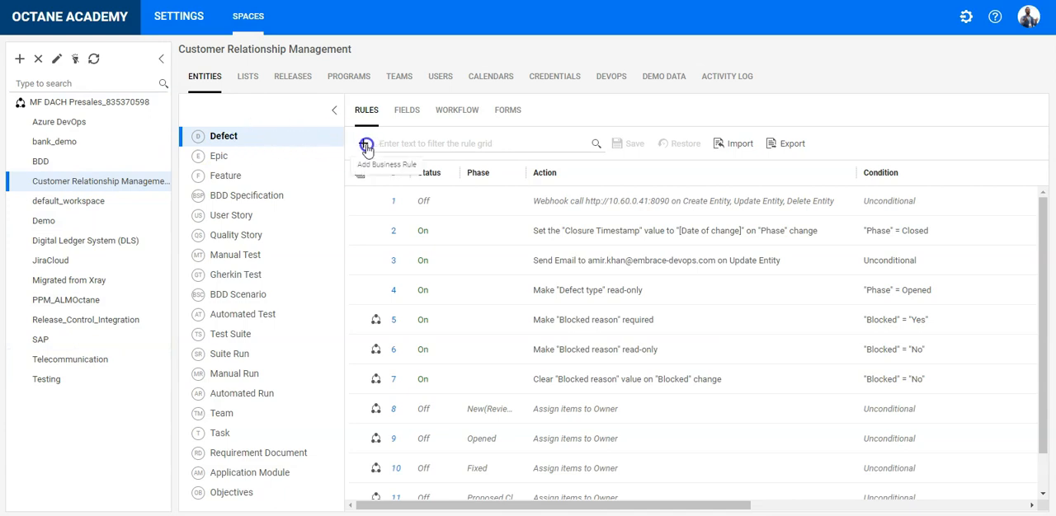
{"action": "left_click", "coordinate": [387, 158]}
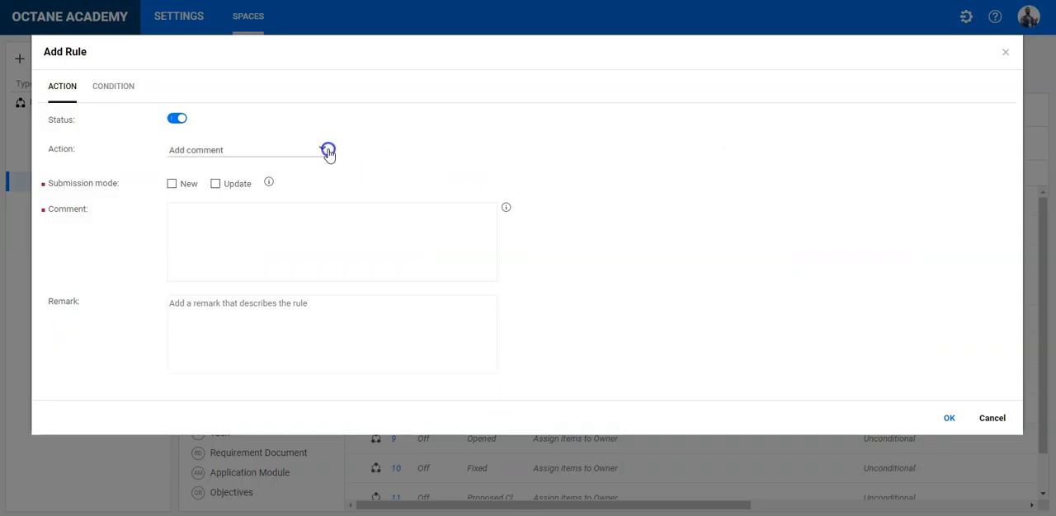
{"action": "type", "text": "ma"}
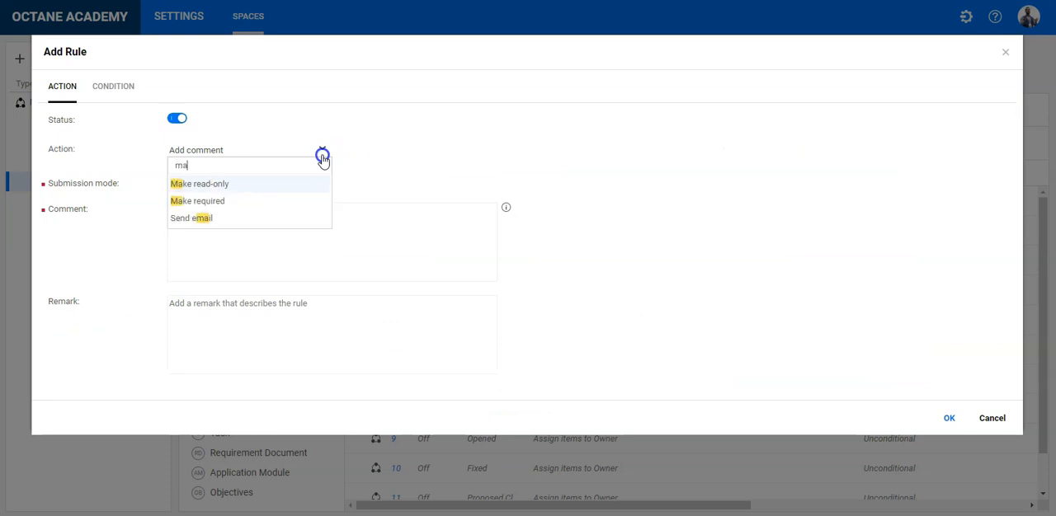
{"action": "left_click", "coordinate": [198, 202]}
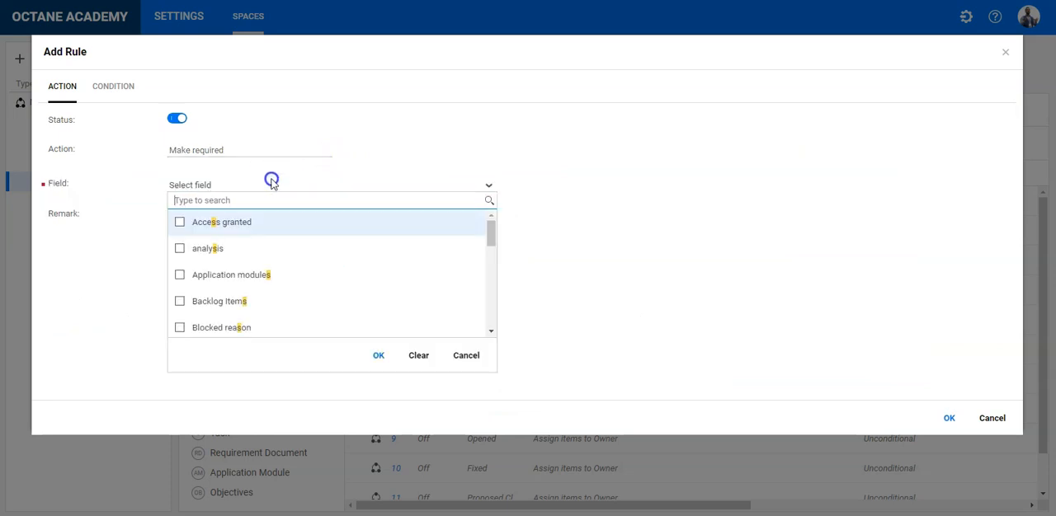
{"action": "type", "text": "progr"}
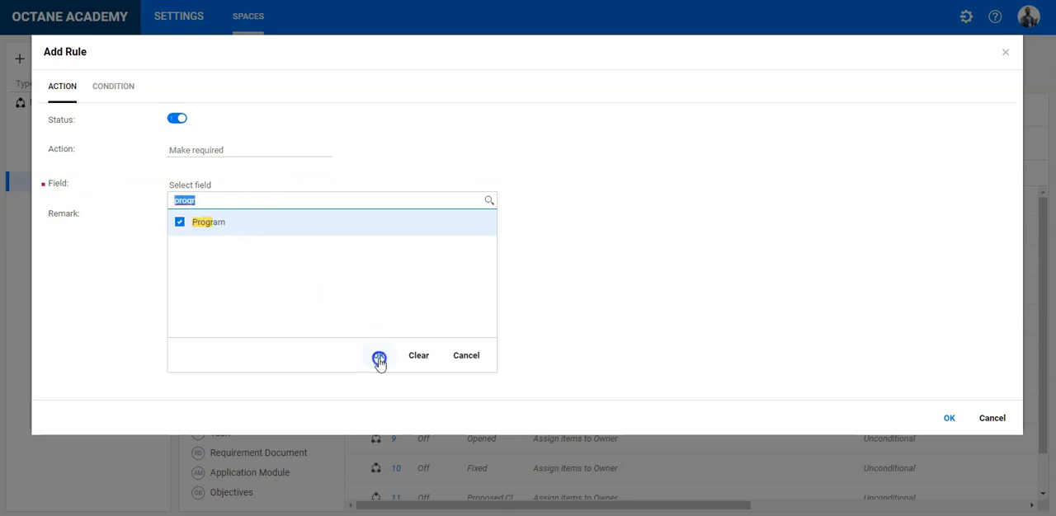
{"action": "left_click", "coordinate": [379, 358]}
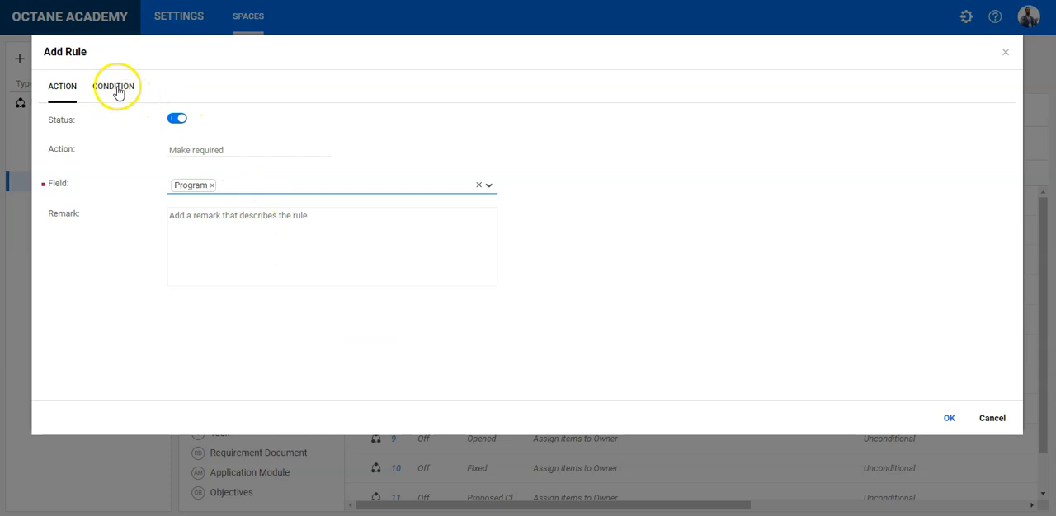
Define the rule's condition as Severity equals Critical.
{"action": "left_click", "coordinate": [112, 86]}
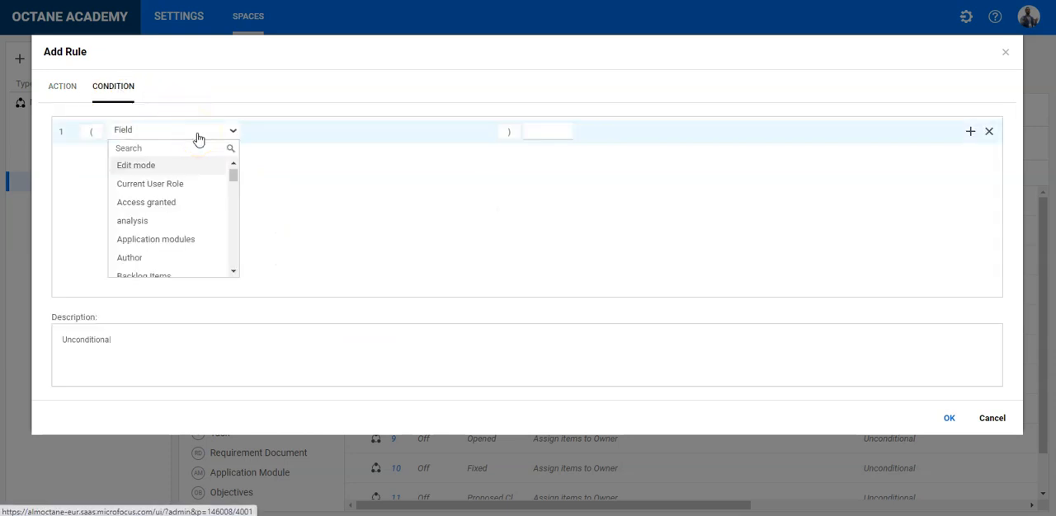
{"action": "type", "text": "seve"}
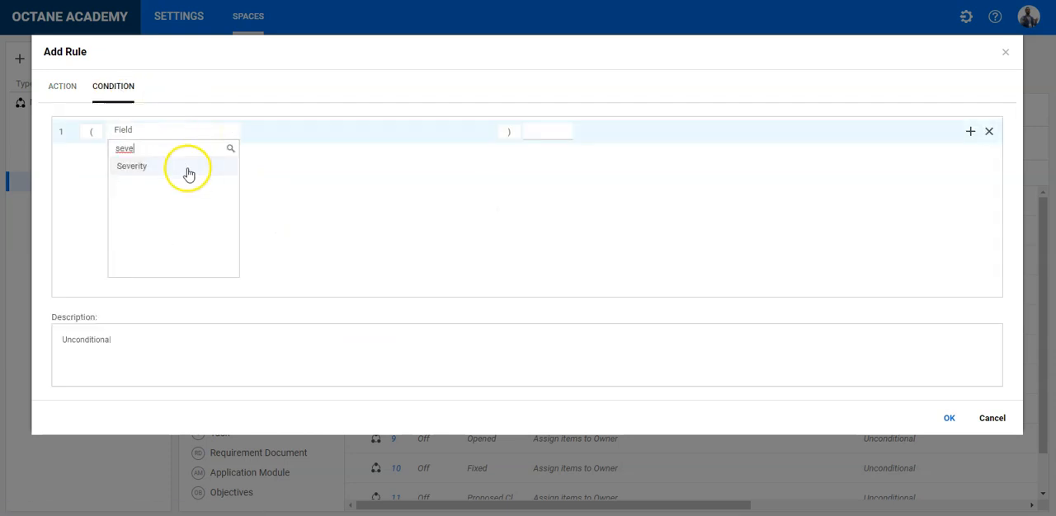
{"action": "left_click", "coordinate": [132, 165]}
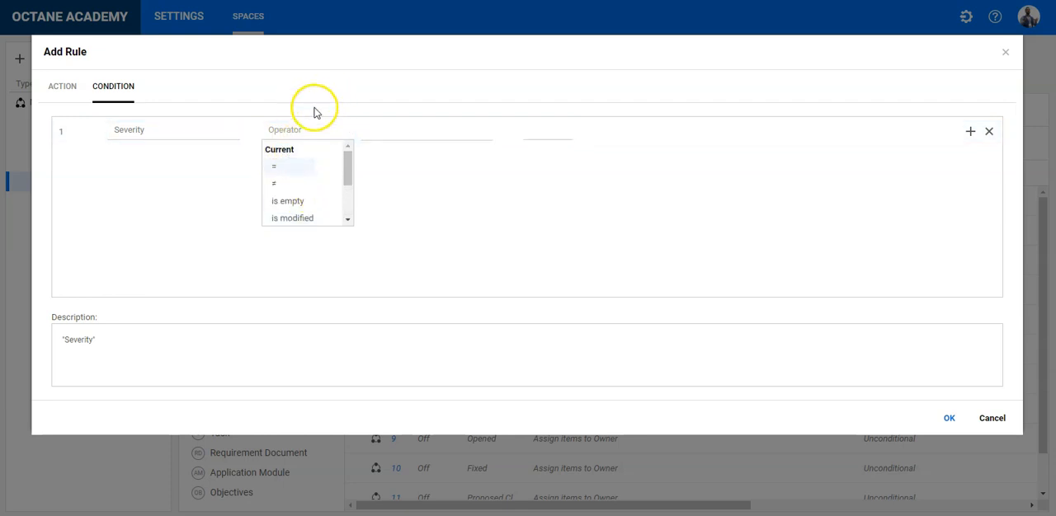
{"action": "left_click", "coordinate": [291, 165]}
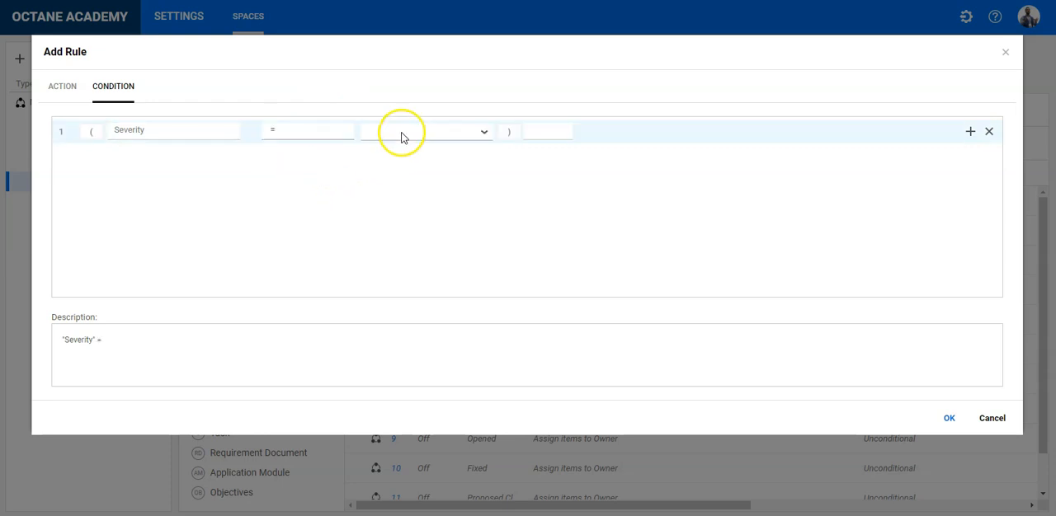
{"action": "left_click", "coordinate": [426, 132]}
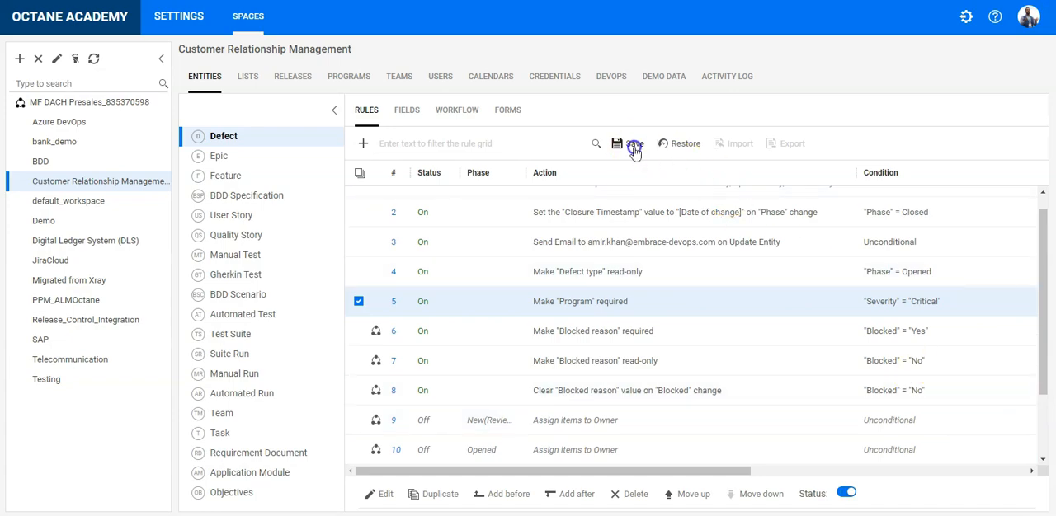
Save the rule and set defect 92001's Severity to Critical, making Program required.
{"action": "left_click", "coordinate": [627, 144]}
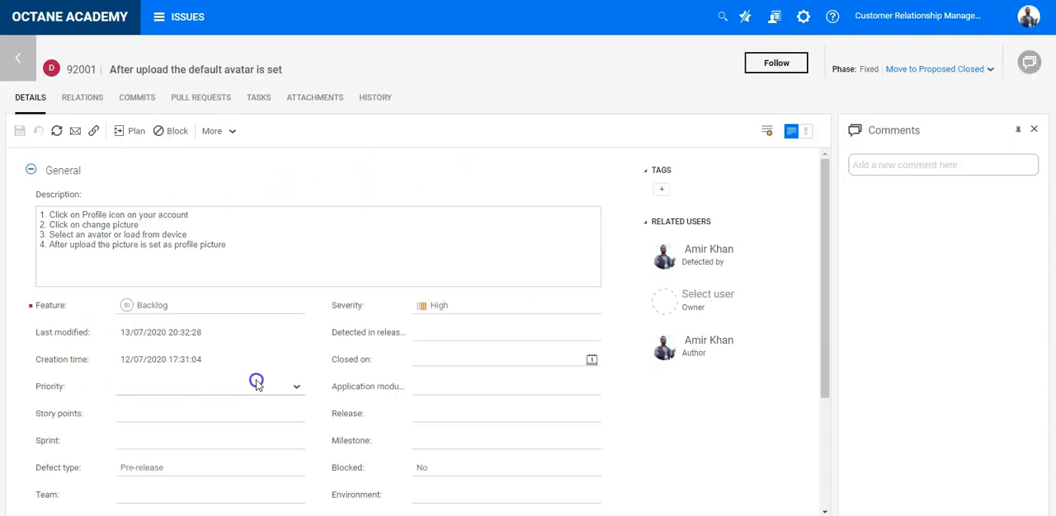
{"action": "scroll", "scroll_direction": "down", "scroll_amount": 3}
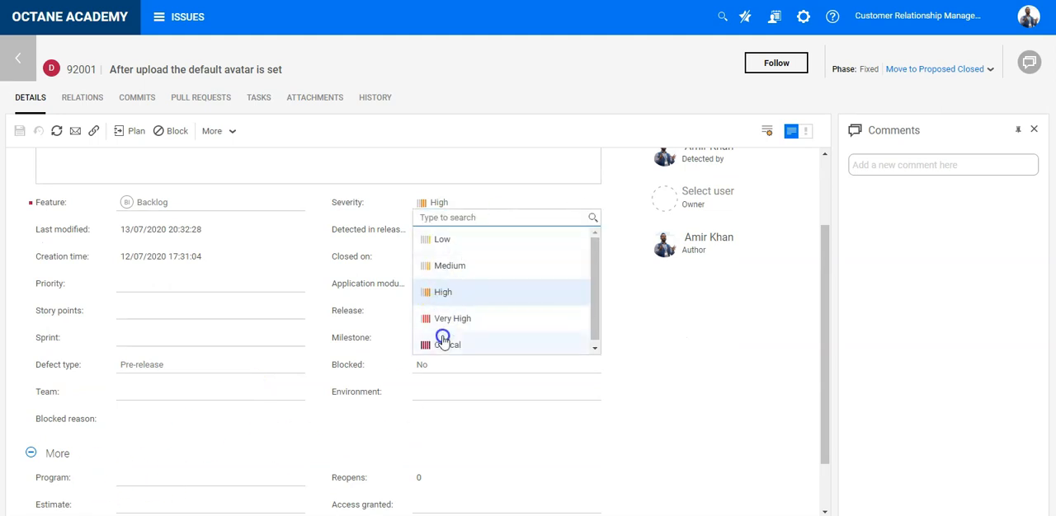
{"action": "left_click", "coordinate": [447, 343]}
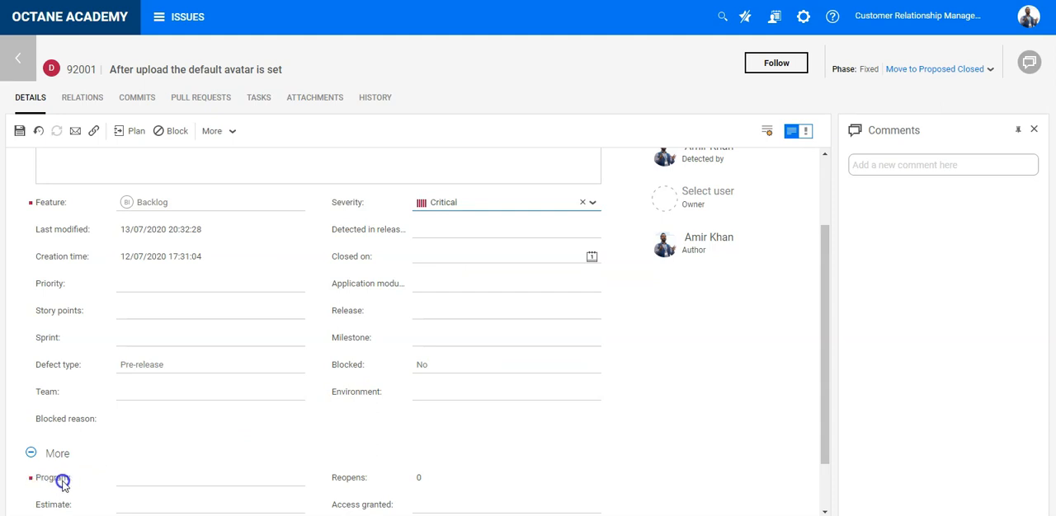
{"action": "mouse_move", "coordinate": [89, 482]}
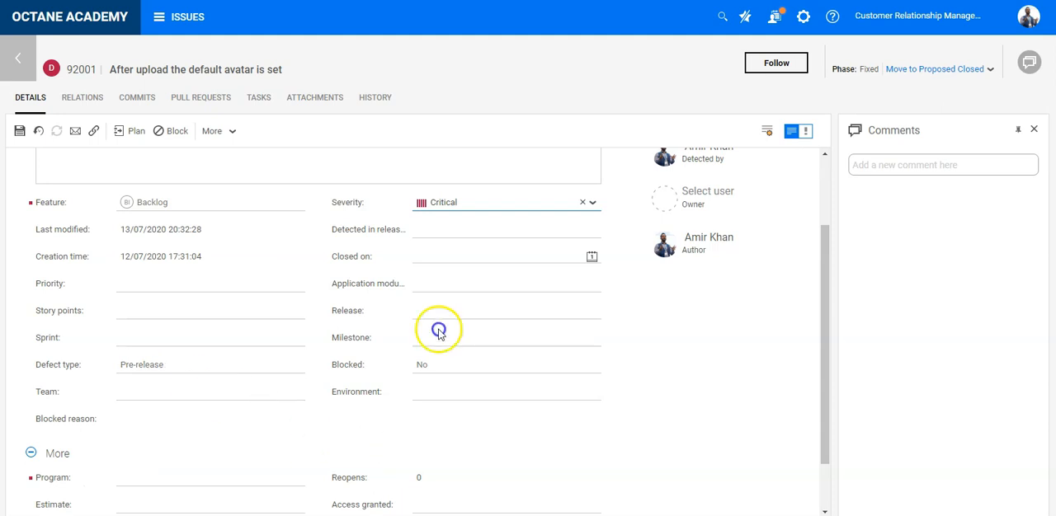
Change the severity to Very High so Program is no longer required.
{"action": "left_click", "coordinate": [507, 201]}
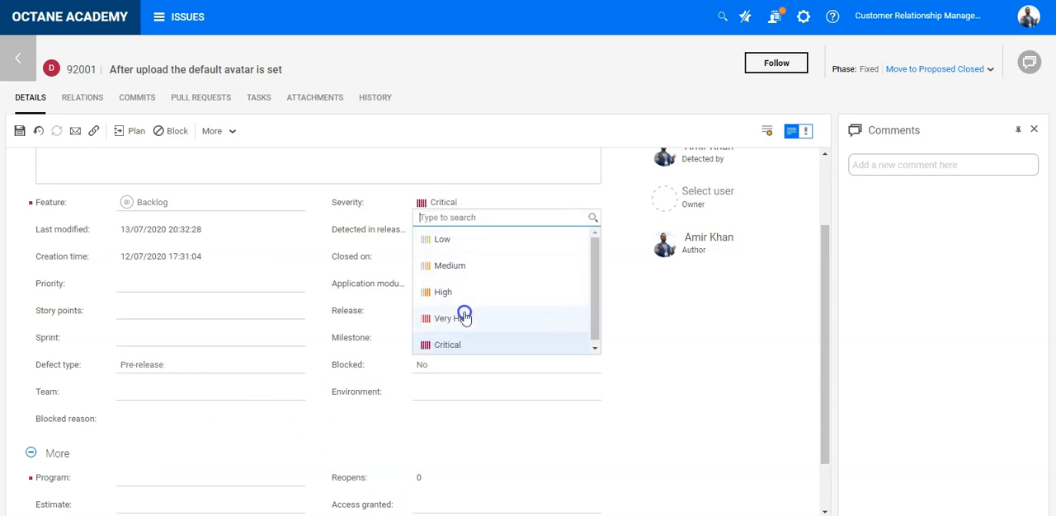
{"action": "left_click", "coordinate": [452, 318]}
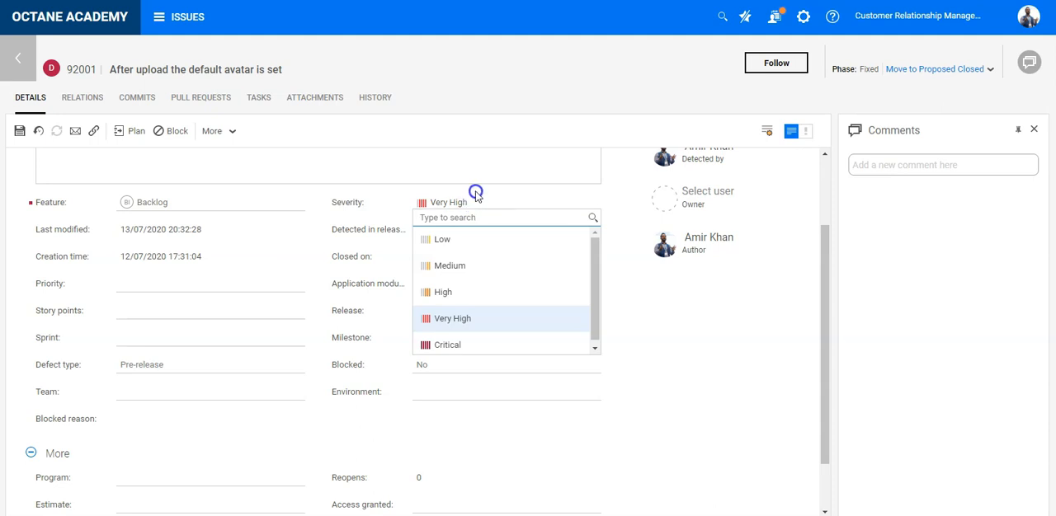
{"action": "left_click", "coordinate": [452, 319]}
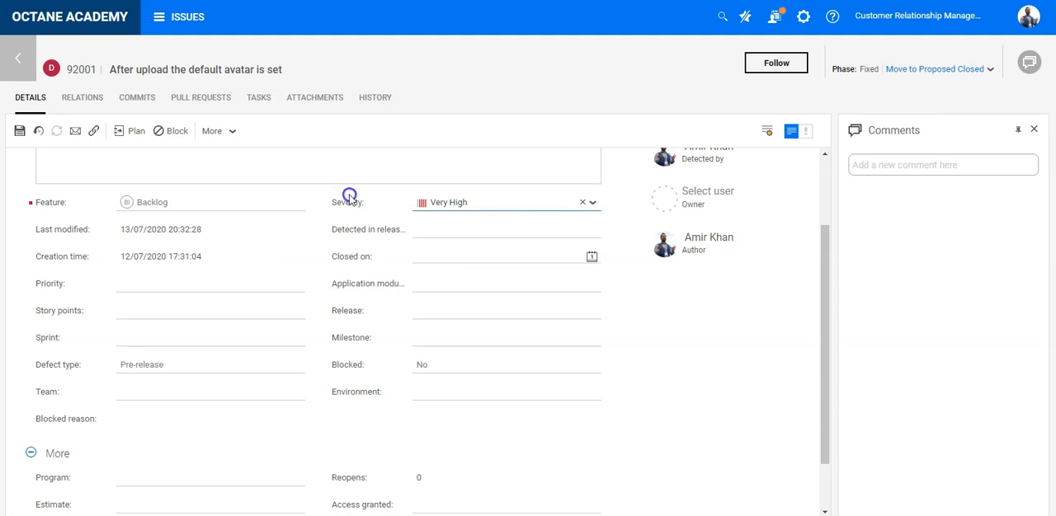
{"action": "mouse_move", "coordinate": [380, 201]}
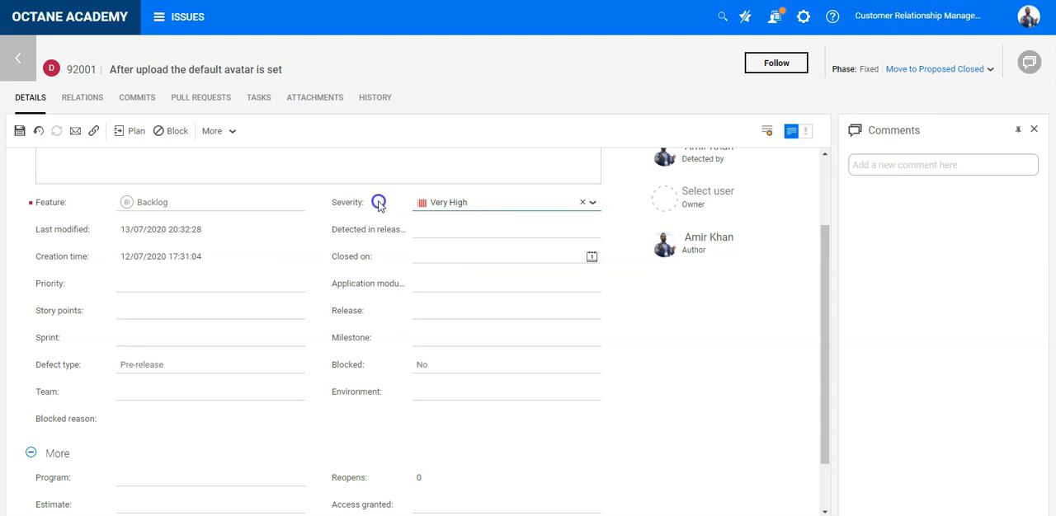